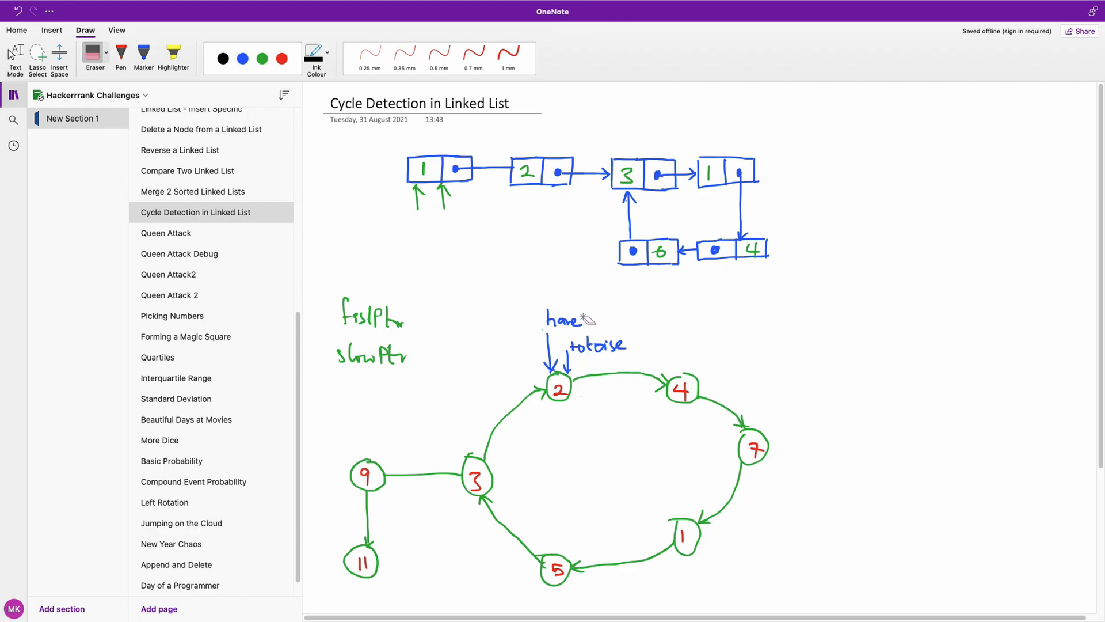
Step: Set the OneNote drawing ink to a red pen with 0.35 mm thickness
{"action": "left_click", "coordinate": [243, 58]}
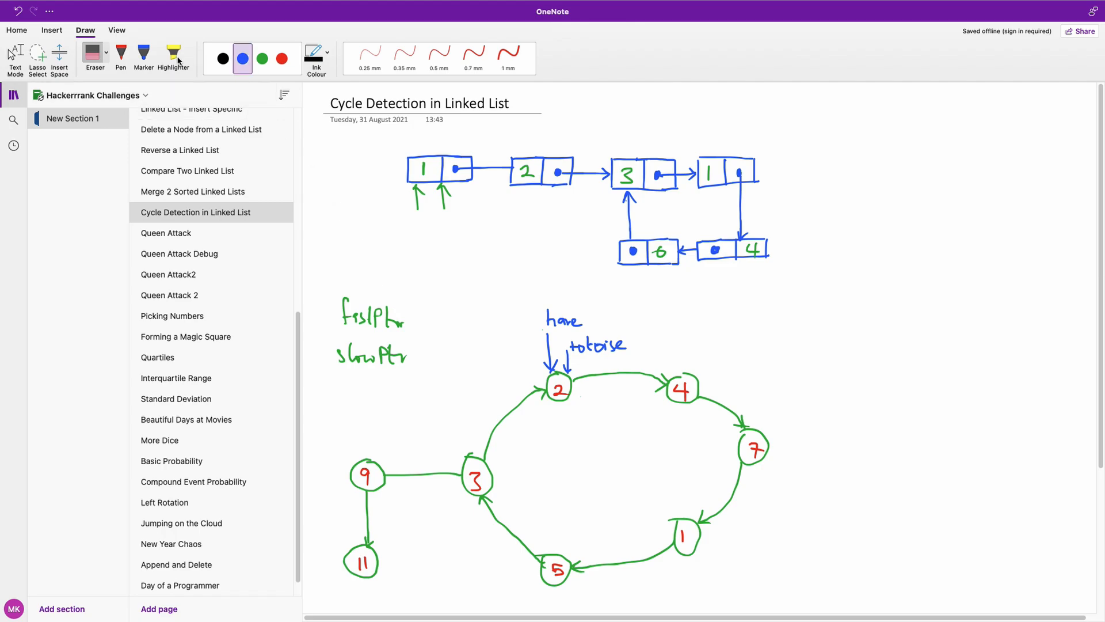
{"action": "left_click", "coordinate": [281, 59]}
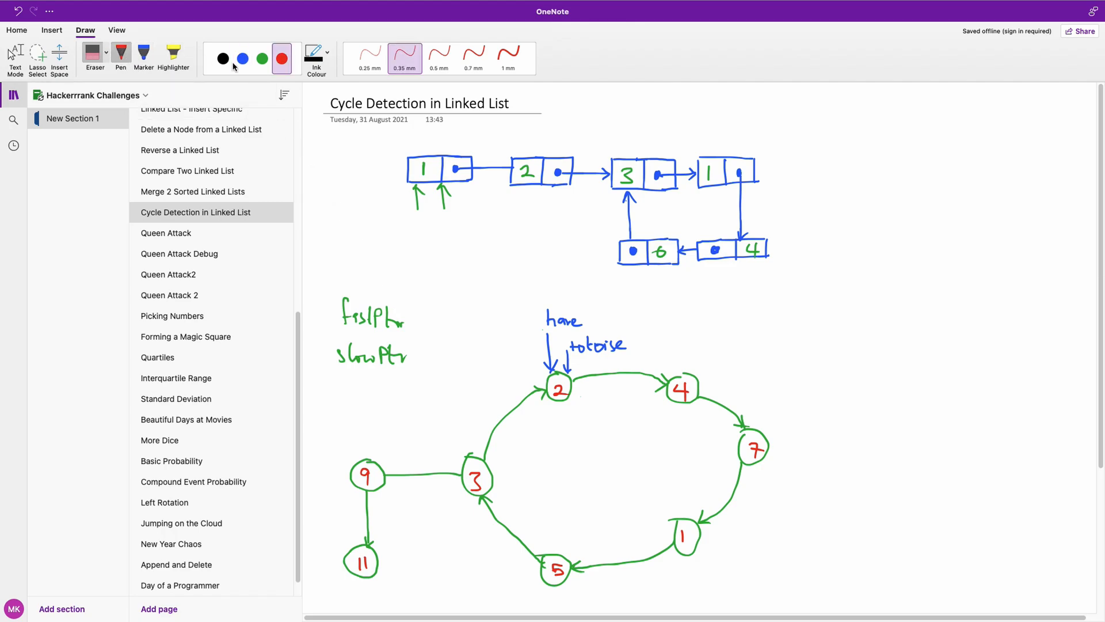
{"action": "left_click", "coordinate": [243, 58]}
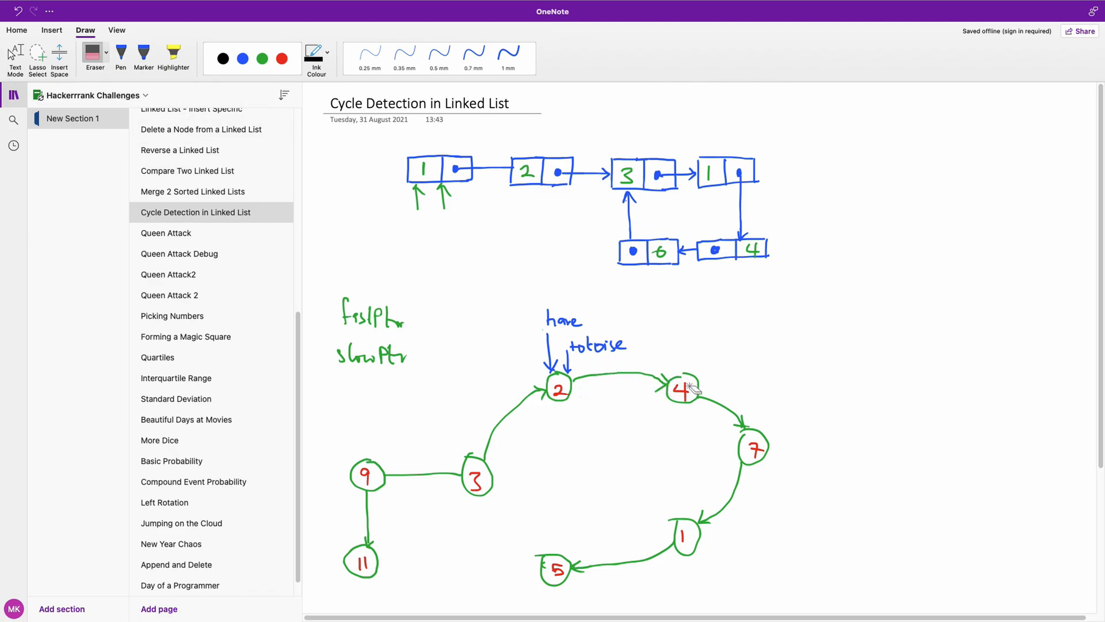
{"action": "mouse_move", "coordinate": [440, 597]}
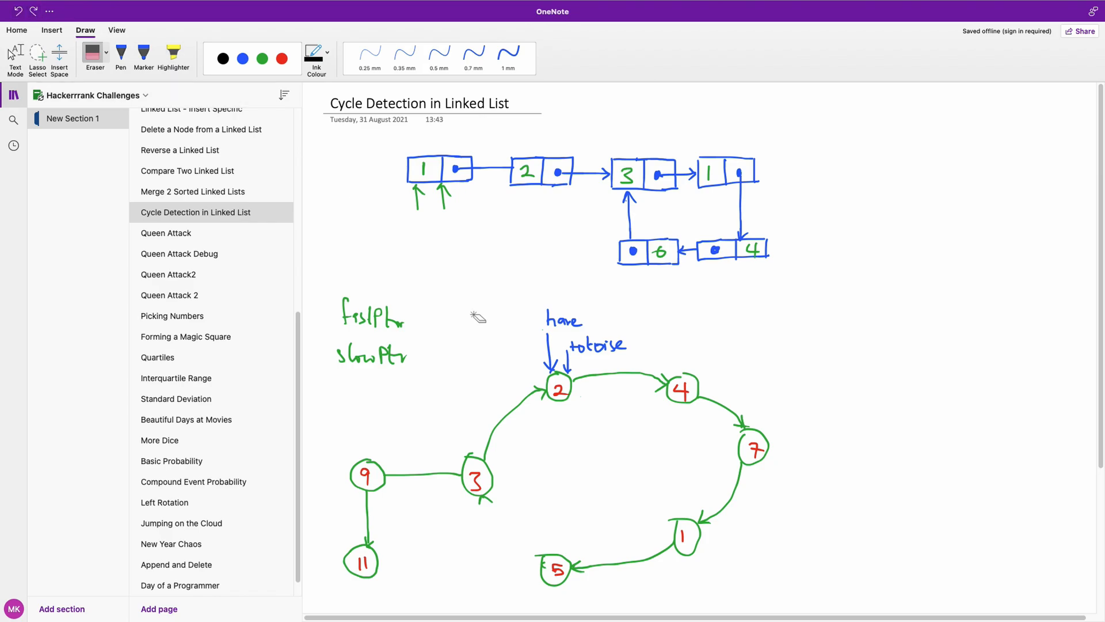
{"action": "mouse_move", "coordinate": [692, 346]}
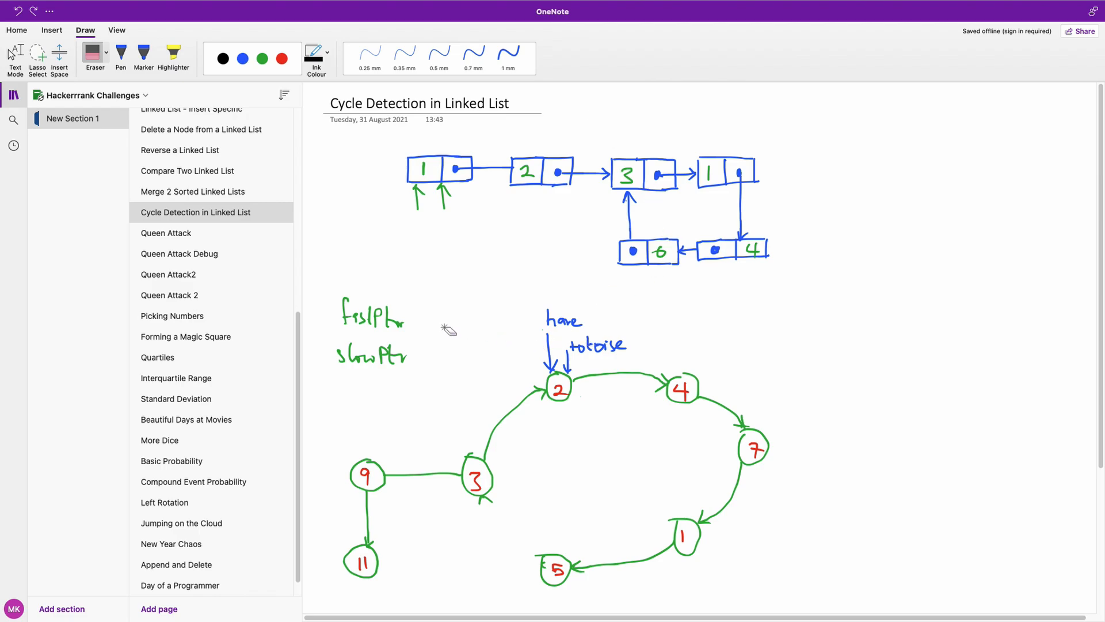
{"action": "mouse_move", "coordinate": [385, 338]}
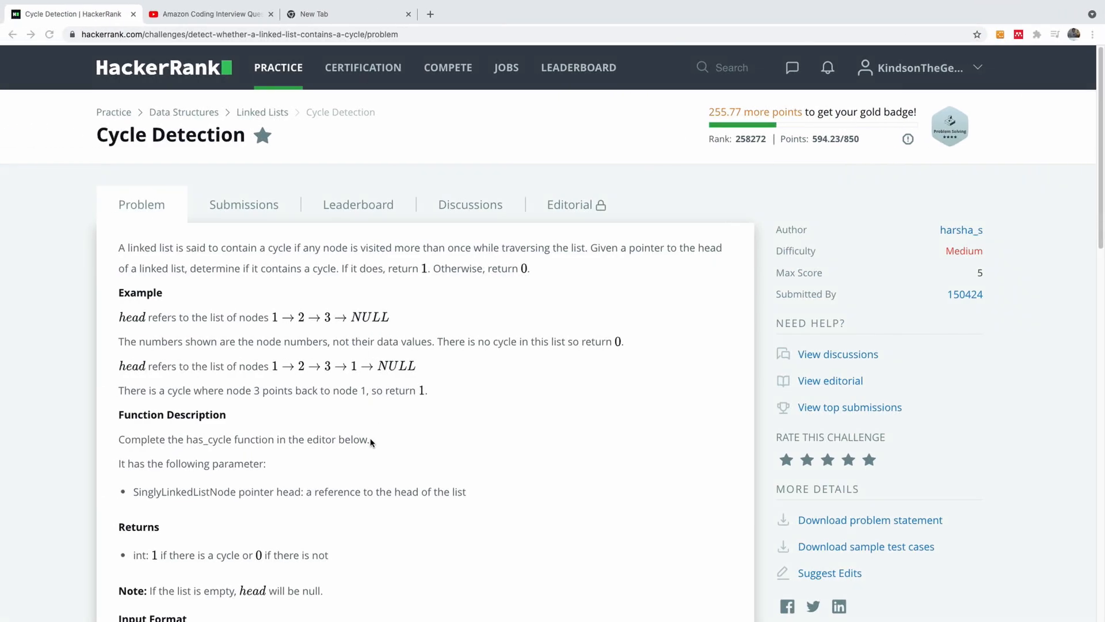
Step: Add an 'if head == None: return None' guard as the first line of has_cycle
{"action": "scroll", "scroll_direction": "down", "scroll_amount": 3}
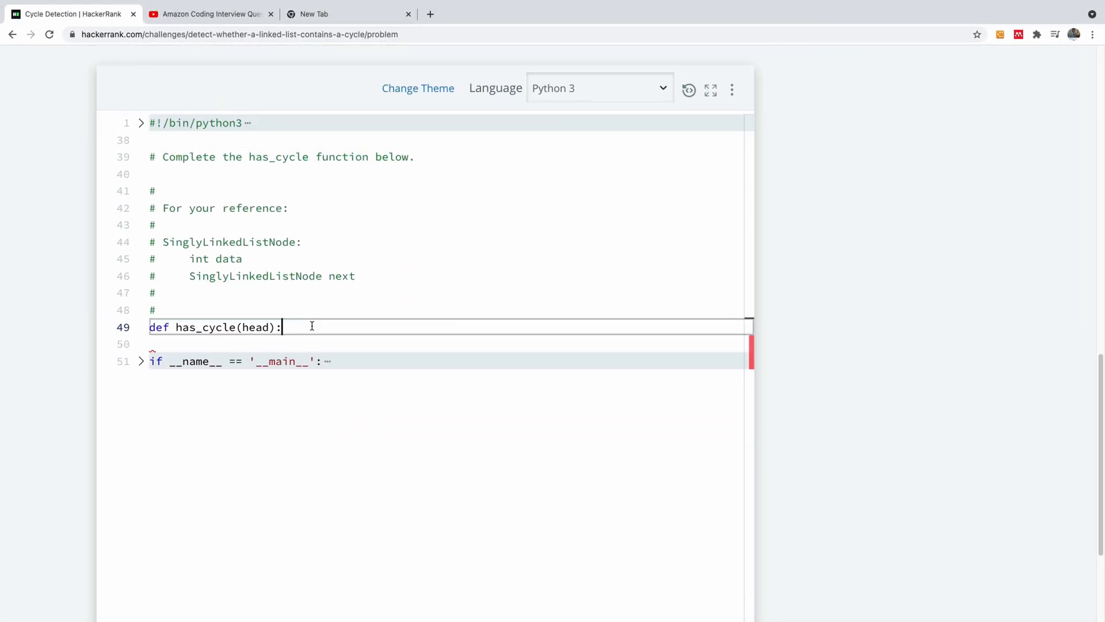
{"action": "key", "text": "Enter"}
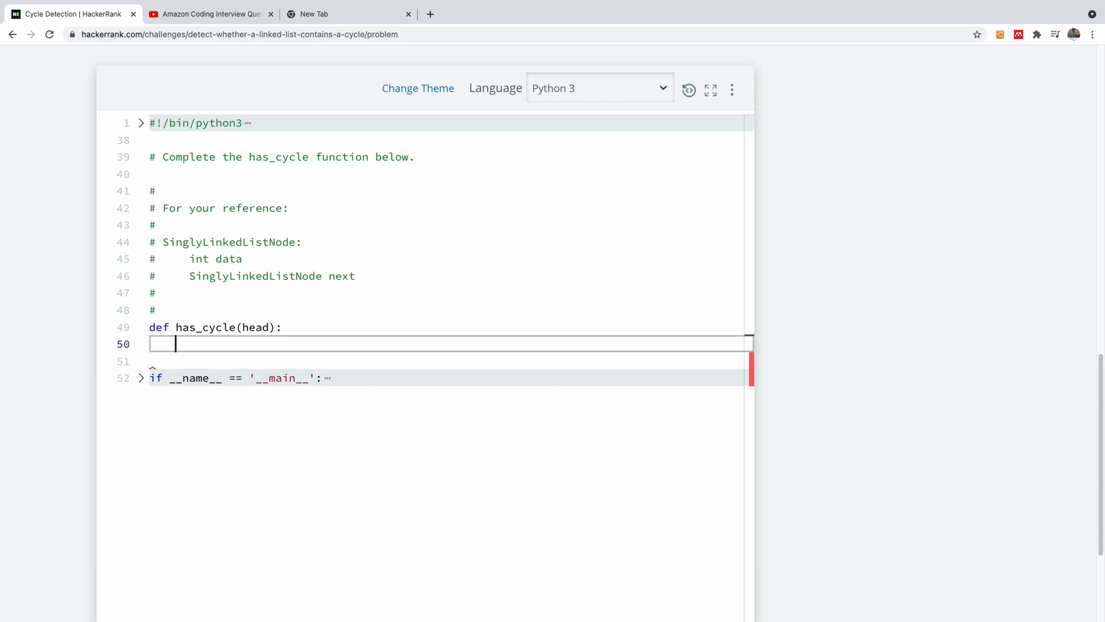
{"action": "type", "text": "if head == N"}
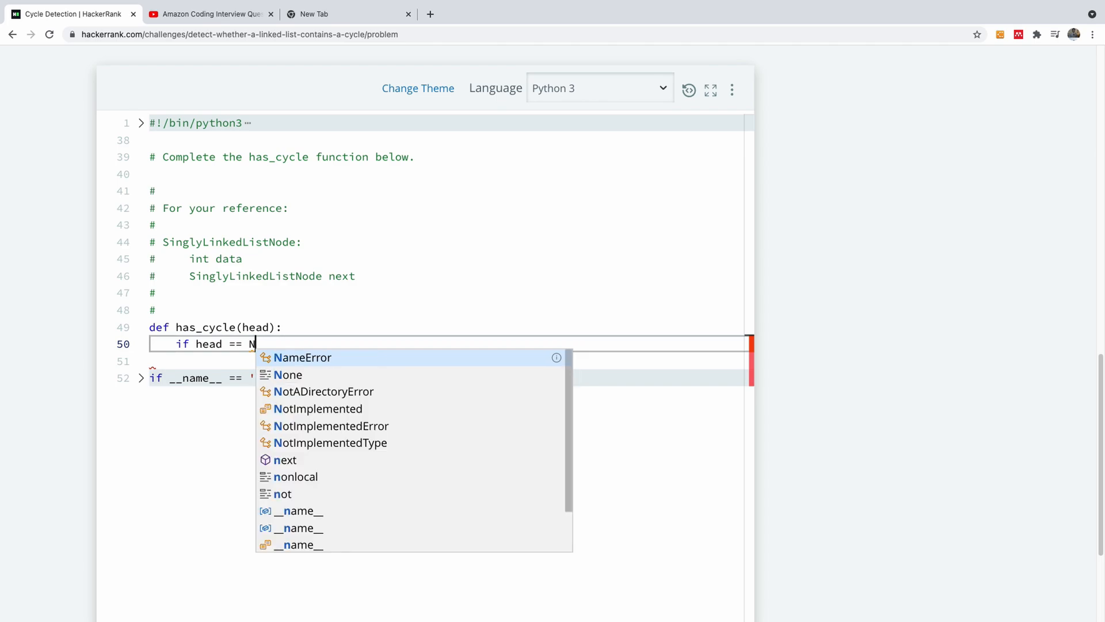
{"action": "type", "text": "one:"}
{"action": "left_click", "coordinate": [450, 361]}
{"action": "type", "text": "return None"}
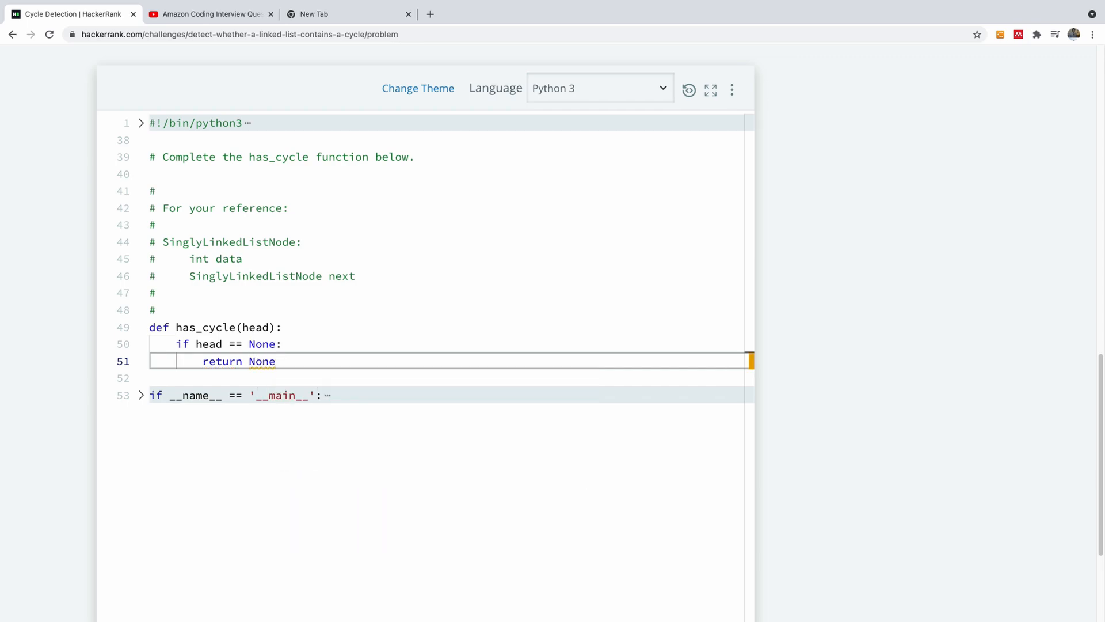
{"action": "key", "text": "Enter"}
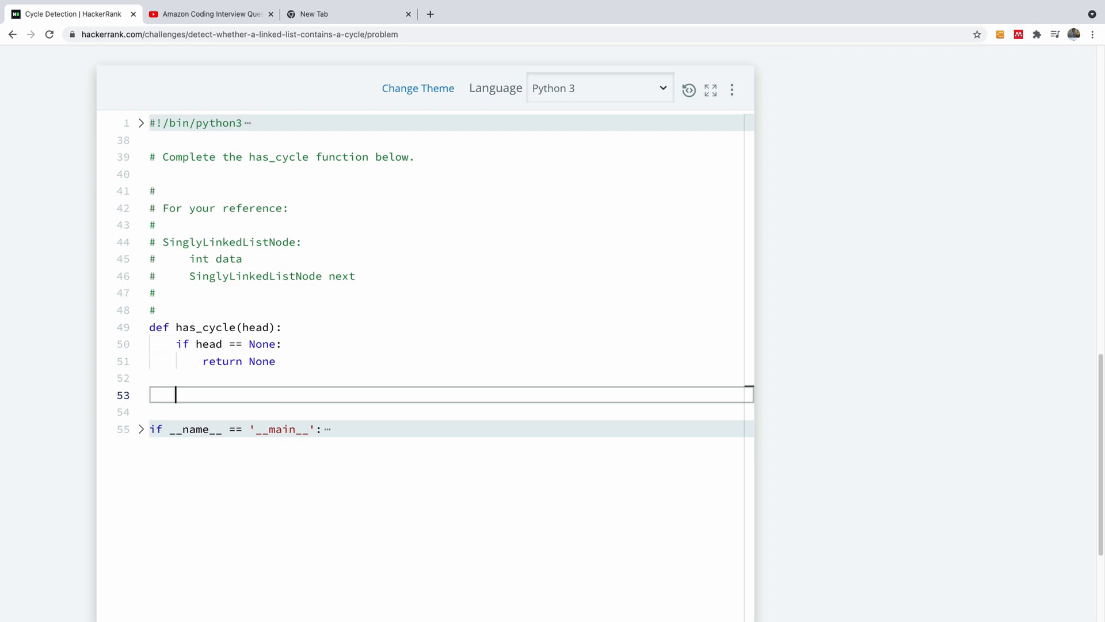
Step: Assign hare = head and tortoise = head, then begin typing the while loop
{"action": "type", "text": "hare ="}
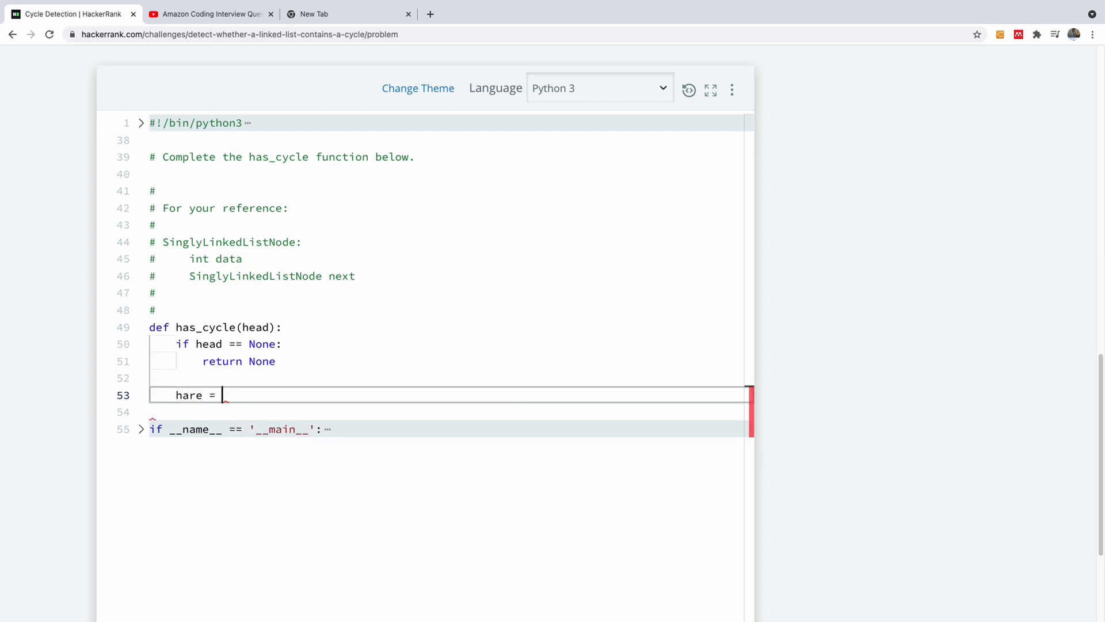
{"action": "type", "text": "head"}
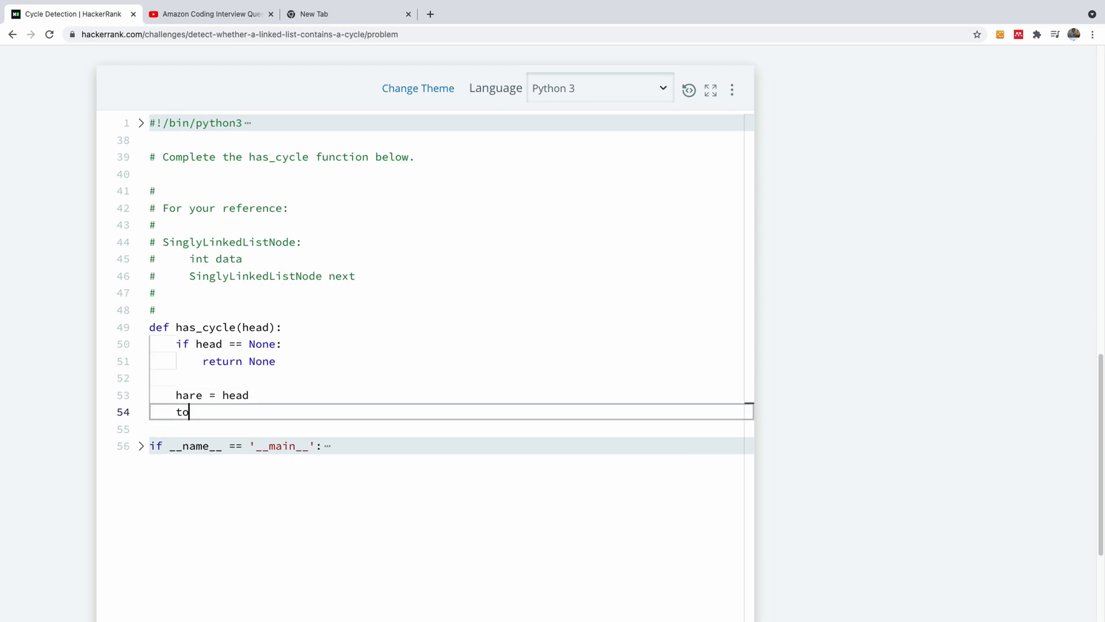
{"action": "type", "text": "toise = head"}
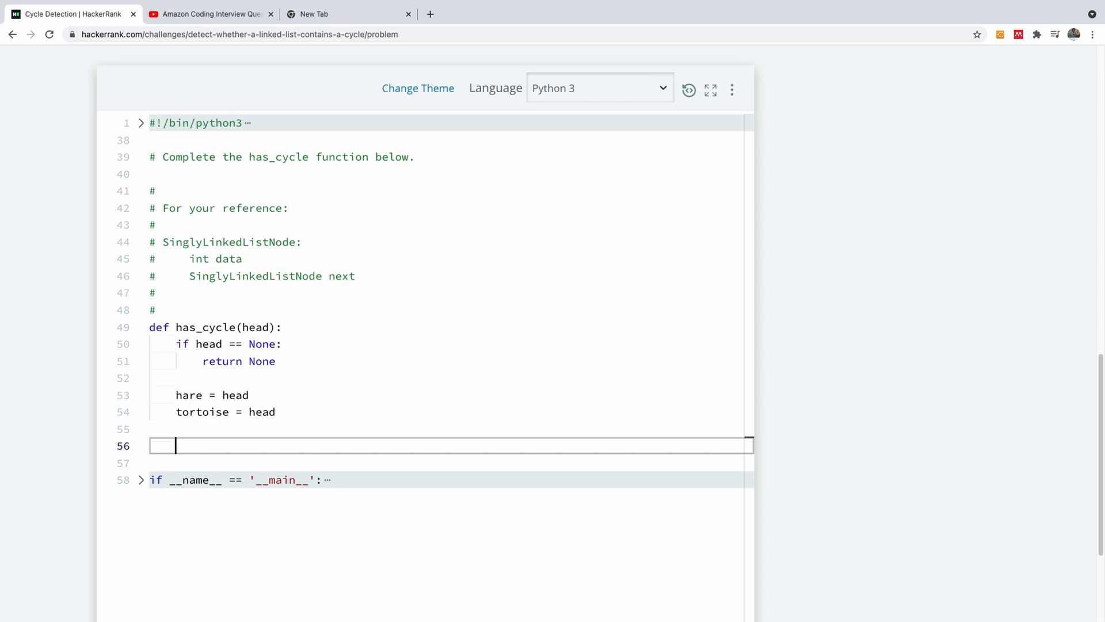
{"action": "type", "text": "whi"}
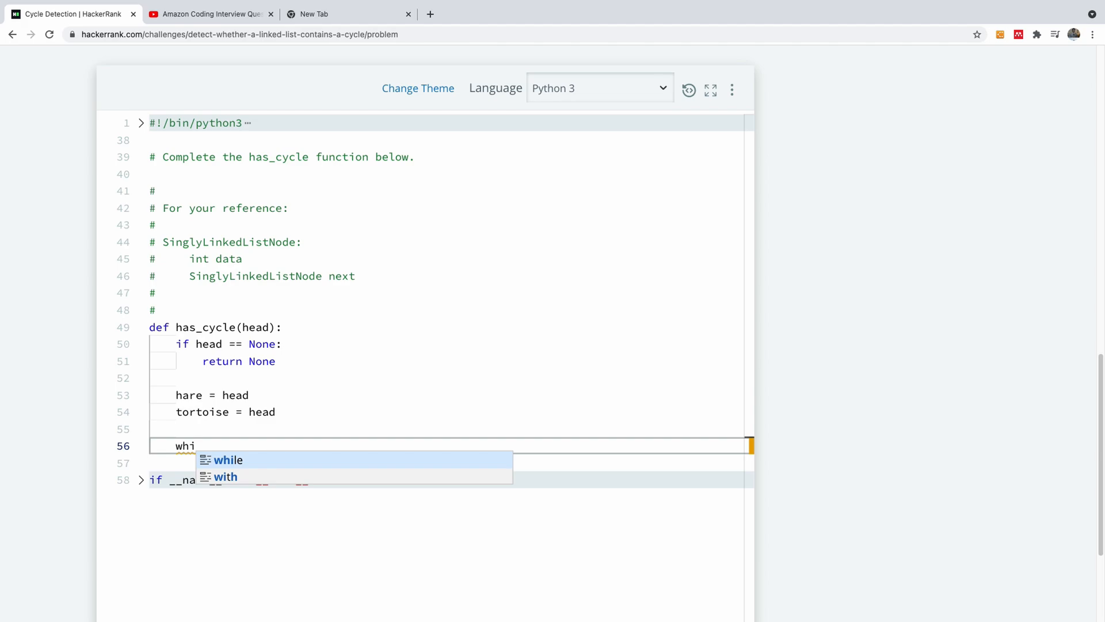
Step: Write the while condition requiring hare and hare.next to be not None
{"action": "left_click", "coordinate": [229, 460]}
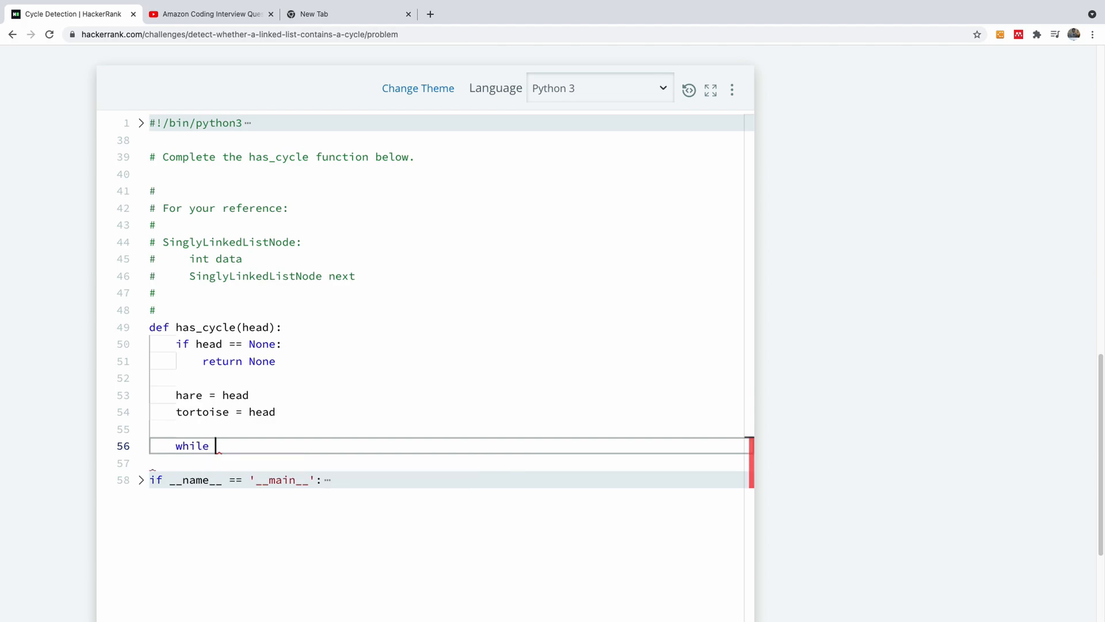
{"action": "type", "text": "hare"}
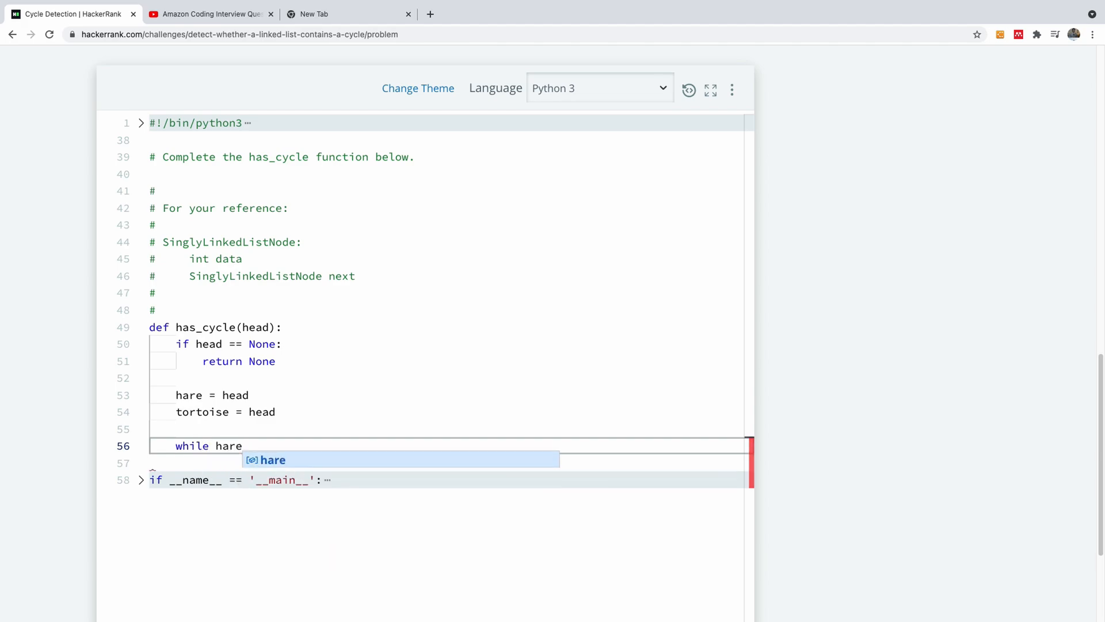
{"action": "type", "text": ".n"}
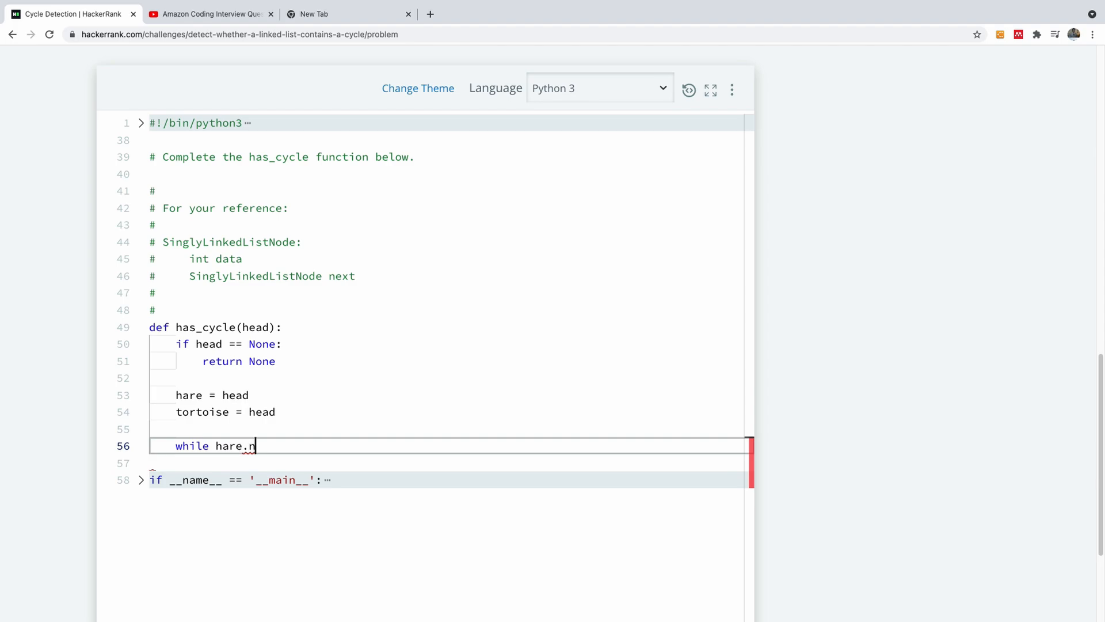
{"action": "key", "text": "Backspace"}
{"action": "type", "text": " !="}
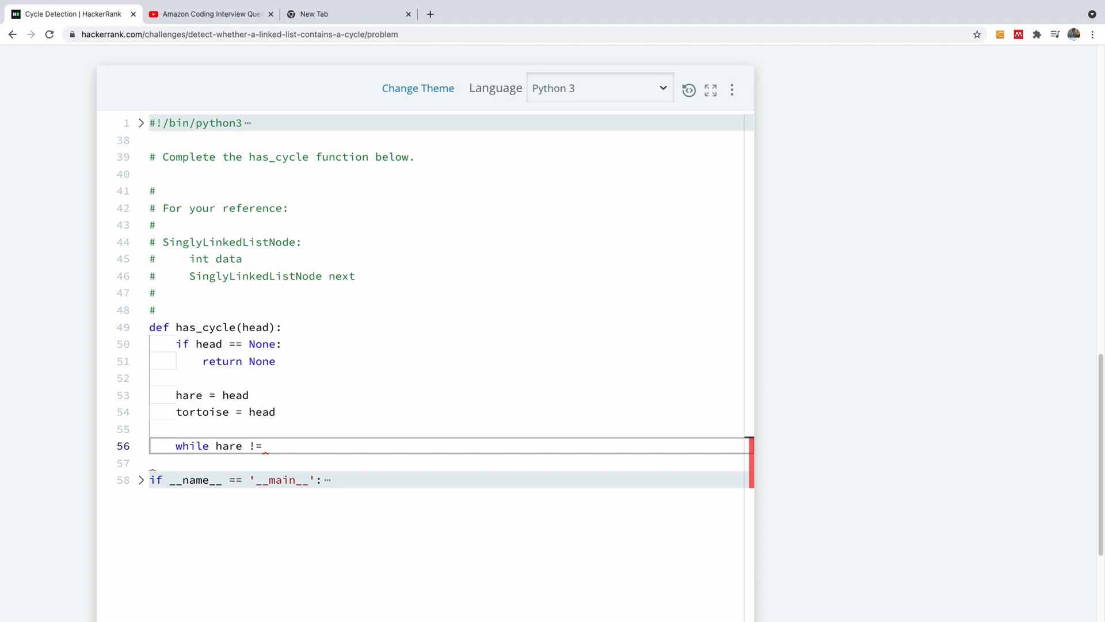
{"action": "type", "text": "No"}
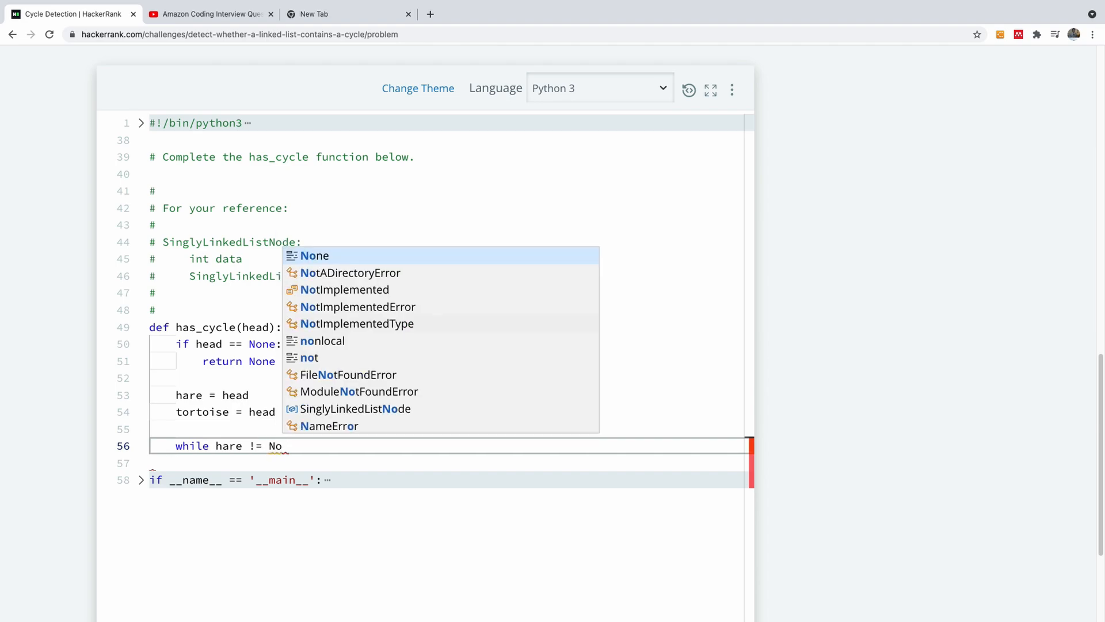
{"action": "type", "text": "None and"}
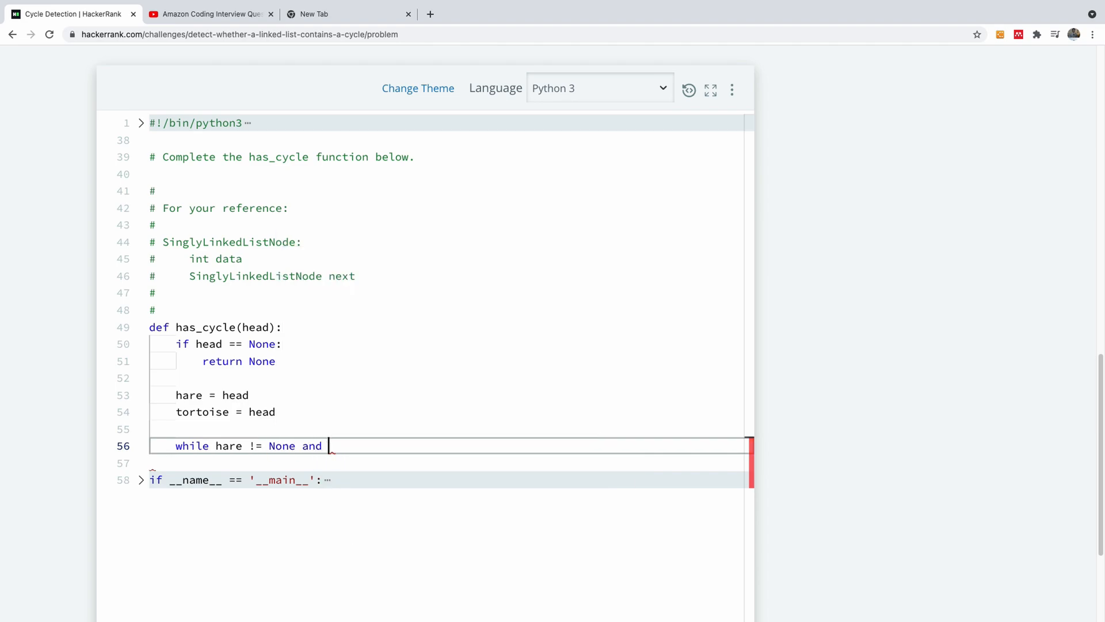
{"action": "type", "text": "hare"}
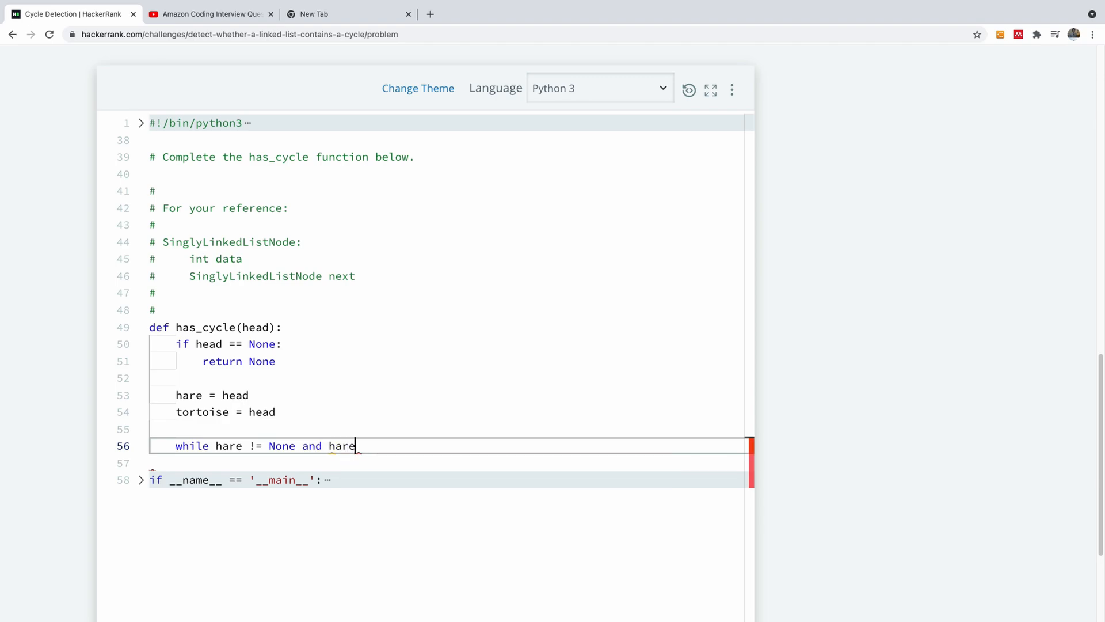
{"action": "type", "text": ".next"}
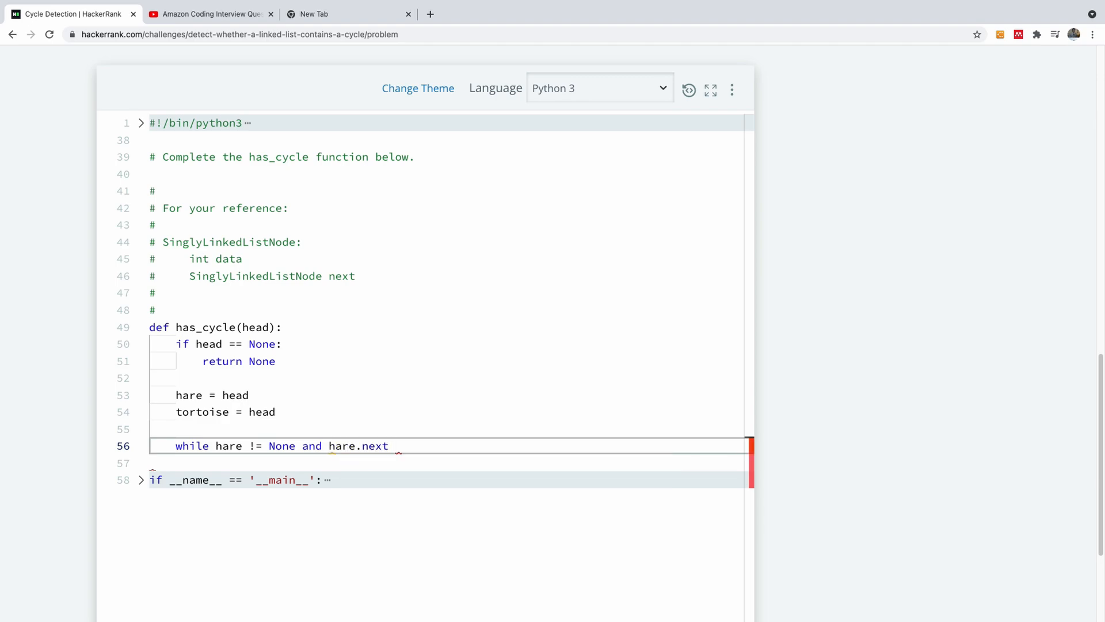
{"action": "type", "text": "!= None:"}
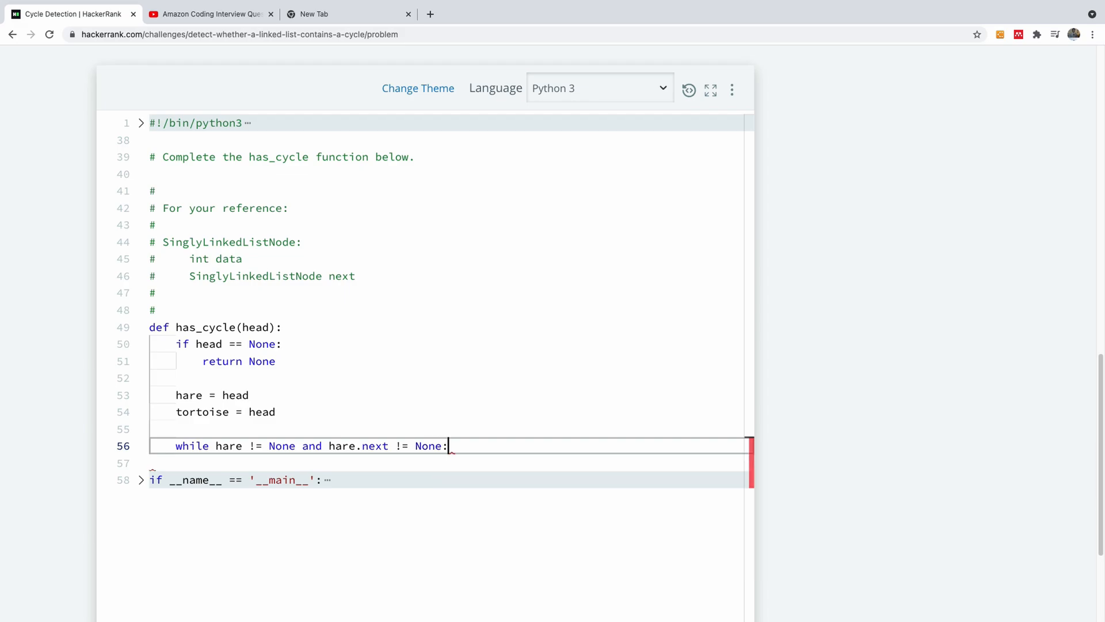
{"action": "key", "text": "Enter"}
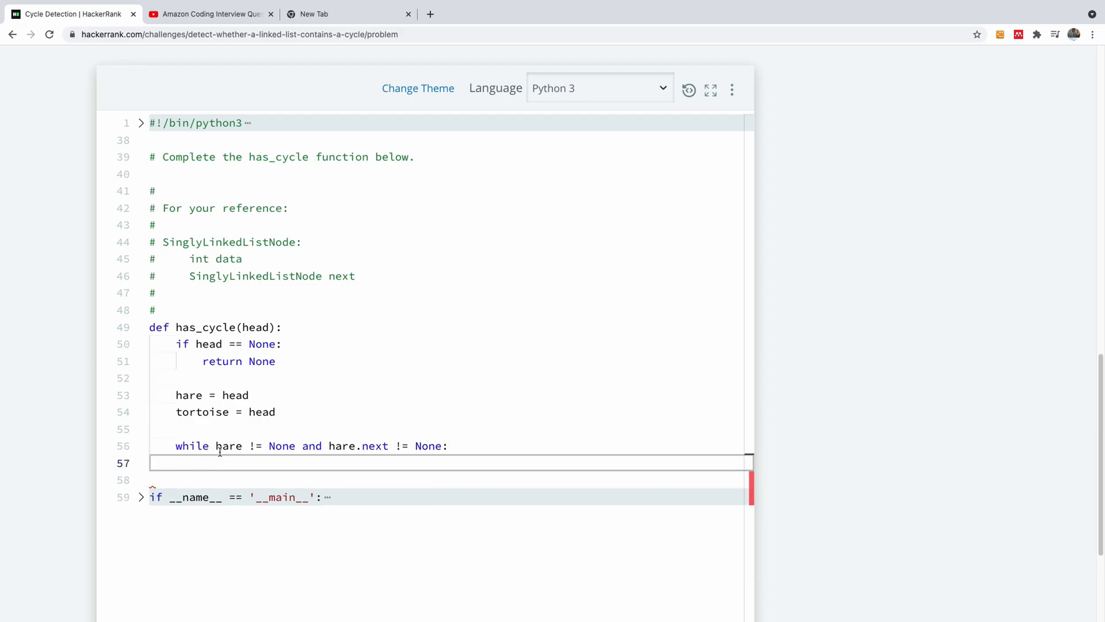
{"action": "mouse_move", "coordinate": [259, 467]}
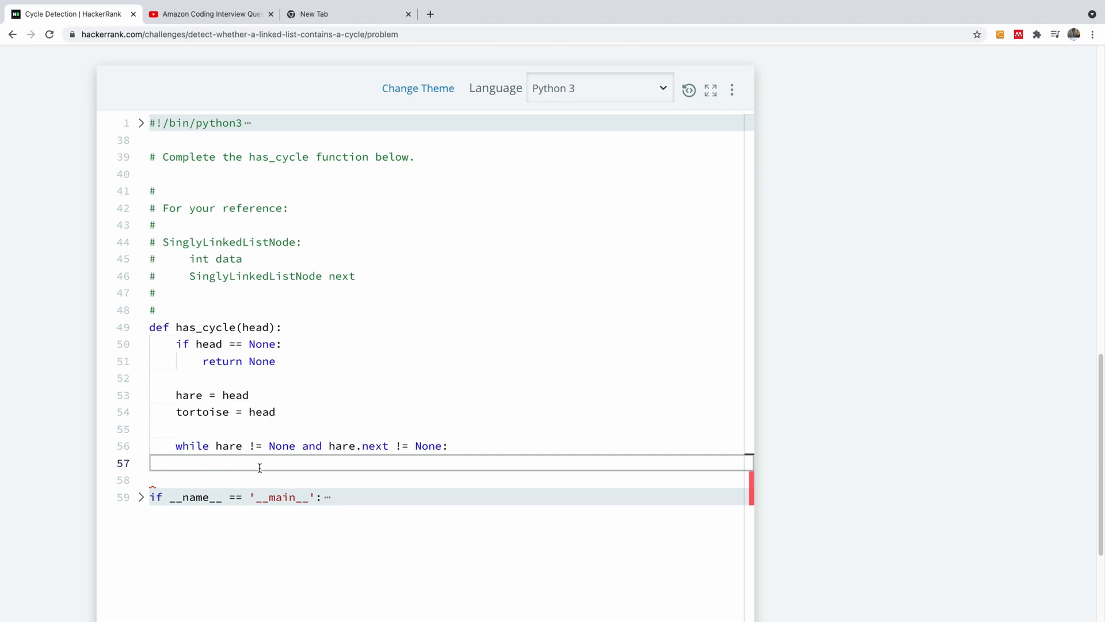
{"action": "mouse_move", "coordinate": [266, 465]}
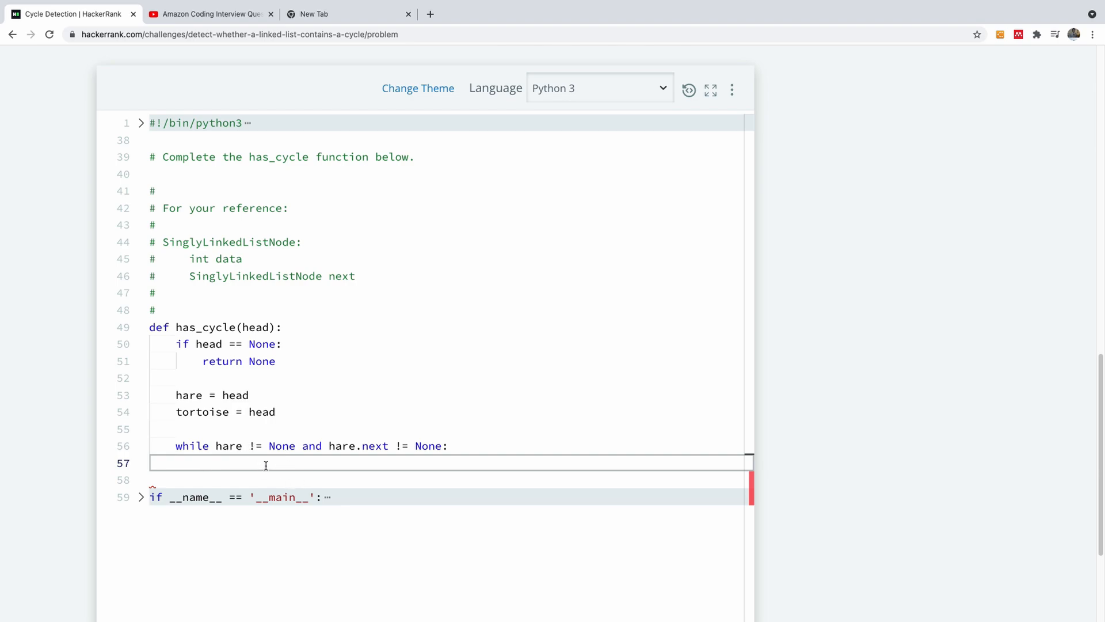
Step: In the loop body, set tortoise = tortoise.next and hare = hare.next.next
{"action": "type", "text": "tot"}
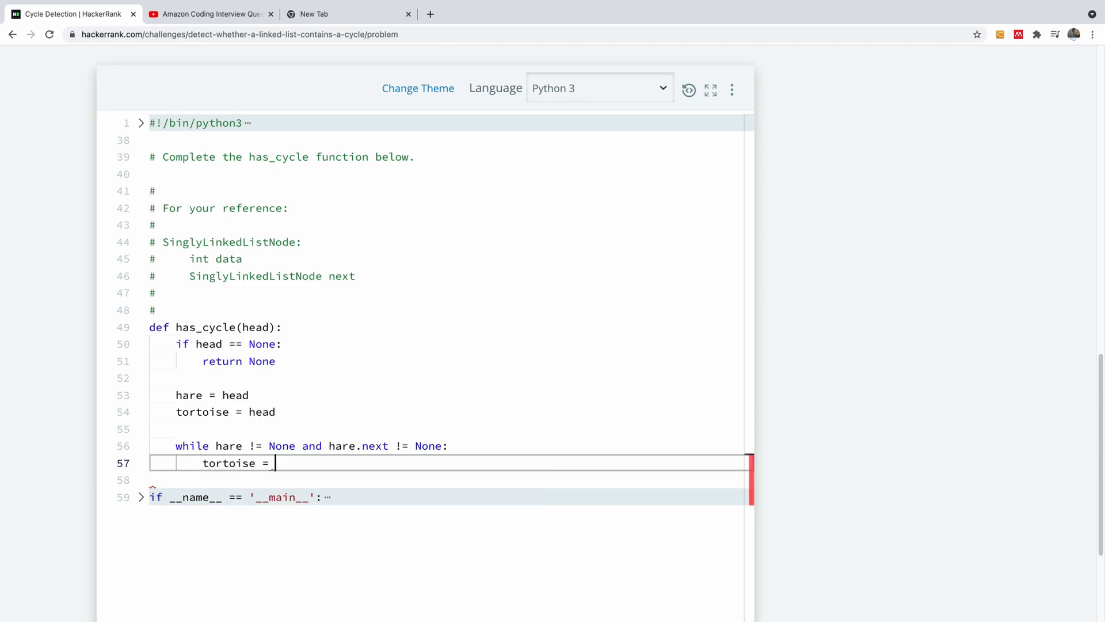
{"action": "type", "text": "tortoise.next"}
{"action": "type", "text": "hare = hare"}
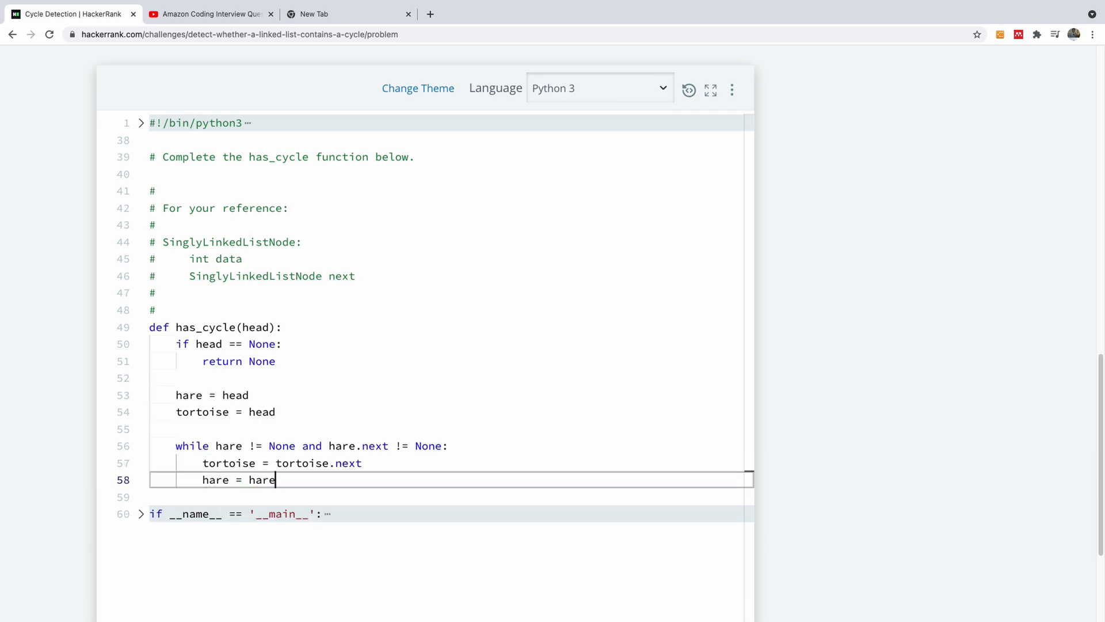
{"action": "type", "text": ".next"}
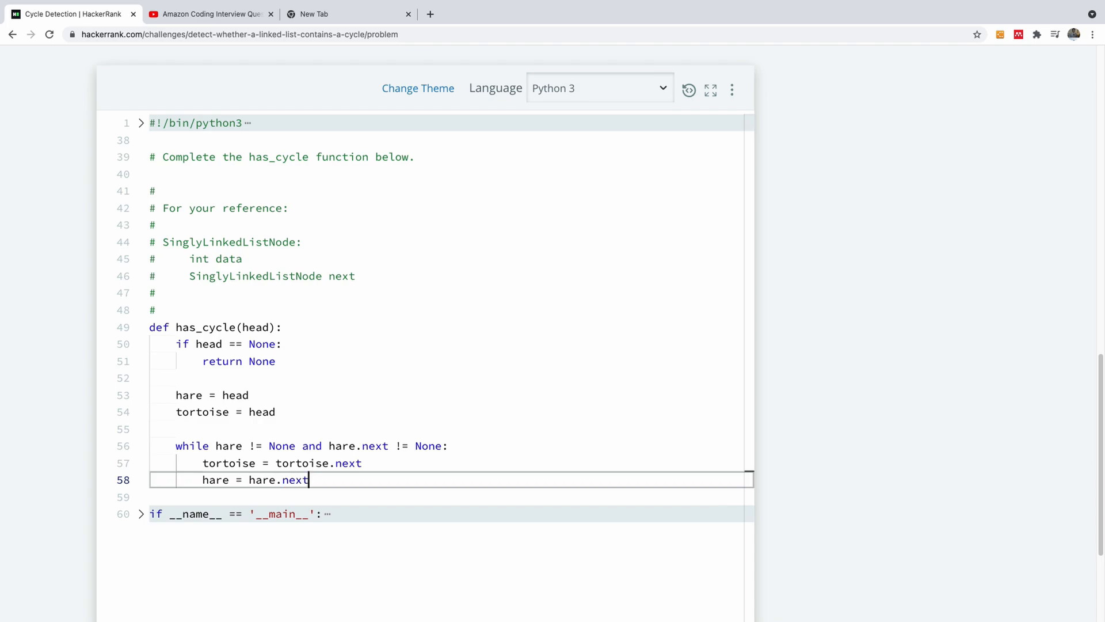
{"action": "type", "text": ".next"}
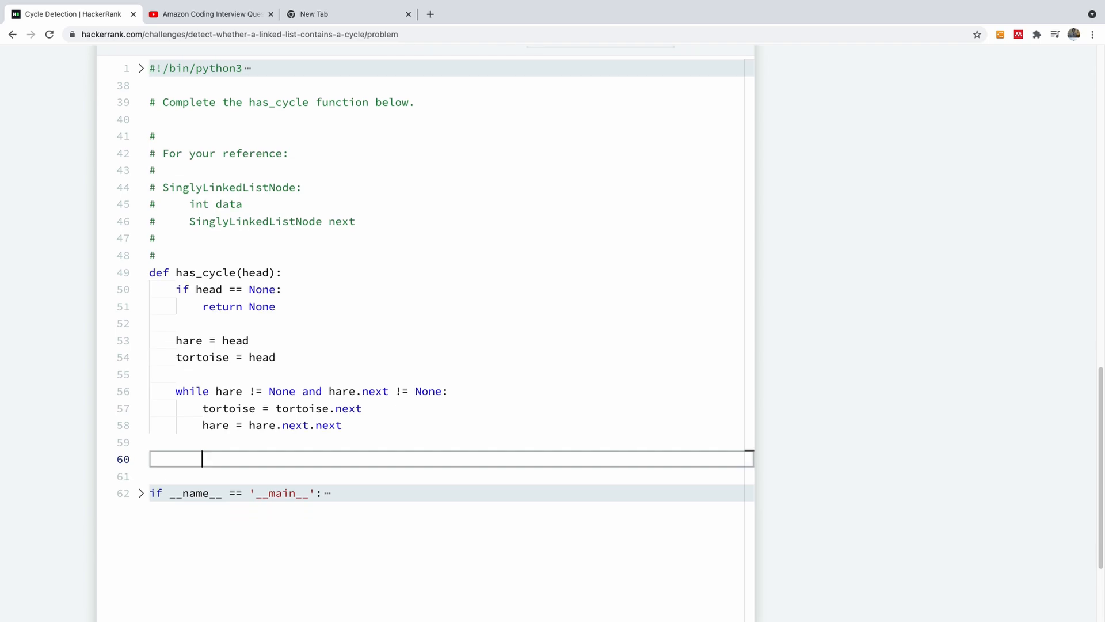
{"action": "scroll", "scroll_direction": "down", "scroll_amount": 3}
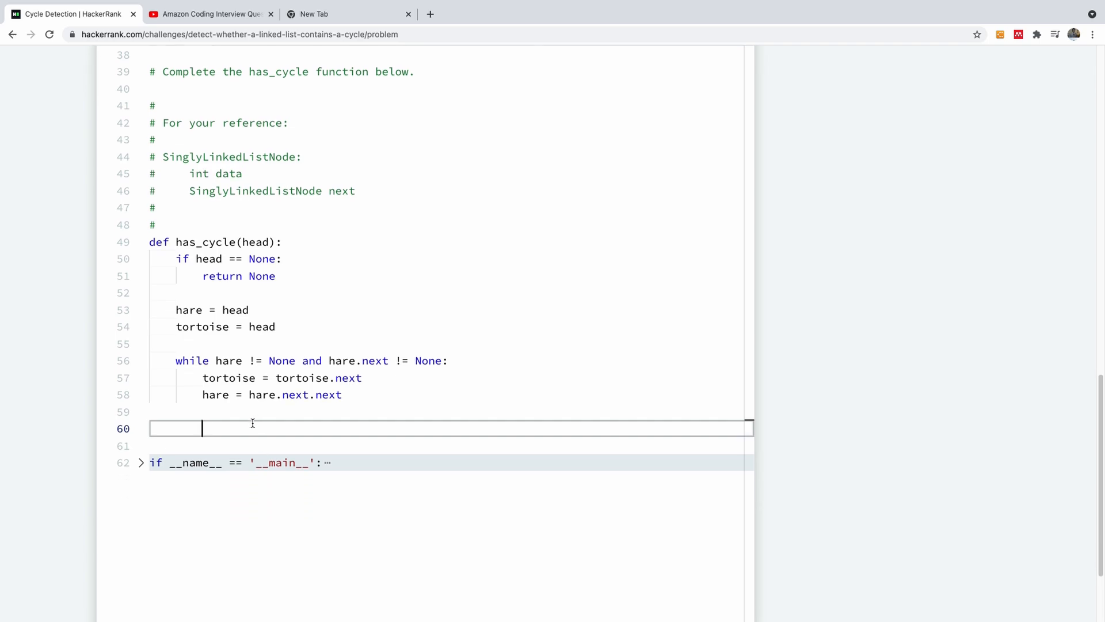
Step: Add 'if hare == tortoise: return 1' inside the loop and 'return 0' after it
{"action": "type", "text": "if"}
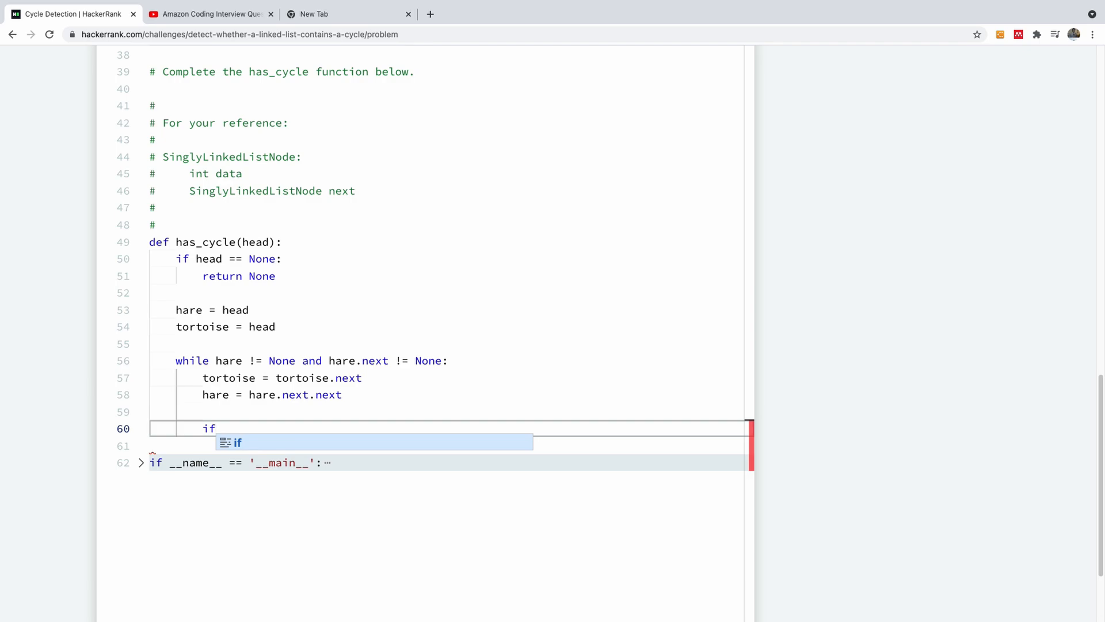
{"action": "type", "text": "hare =="}
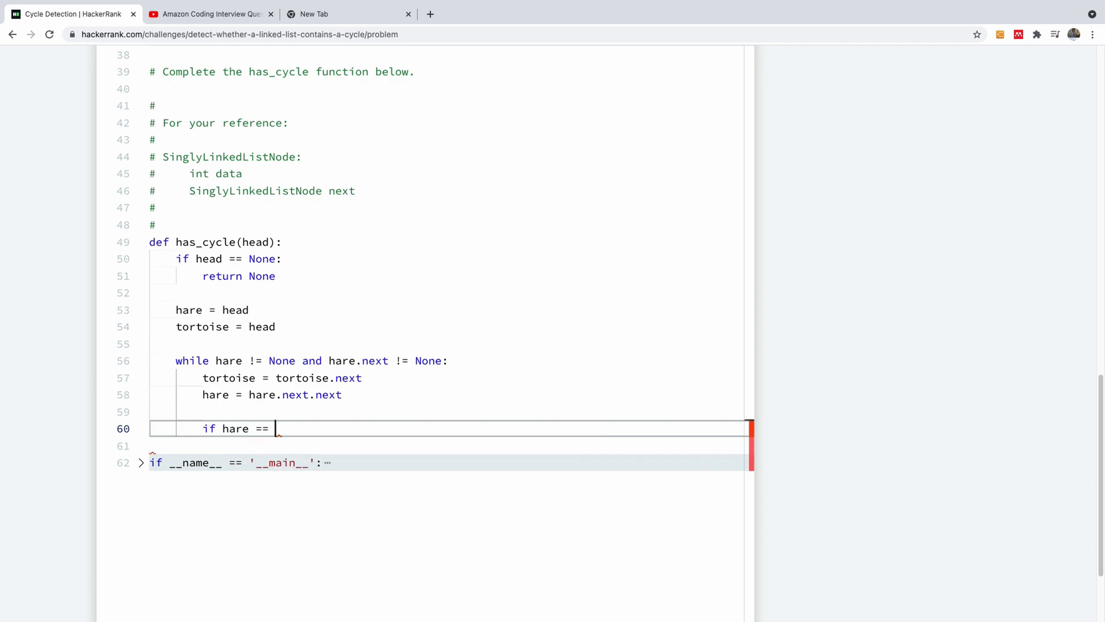
{"action": "type", "text": "tortoise:"}
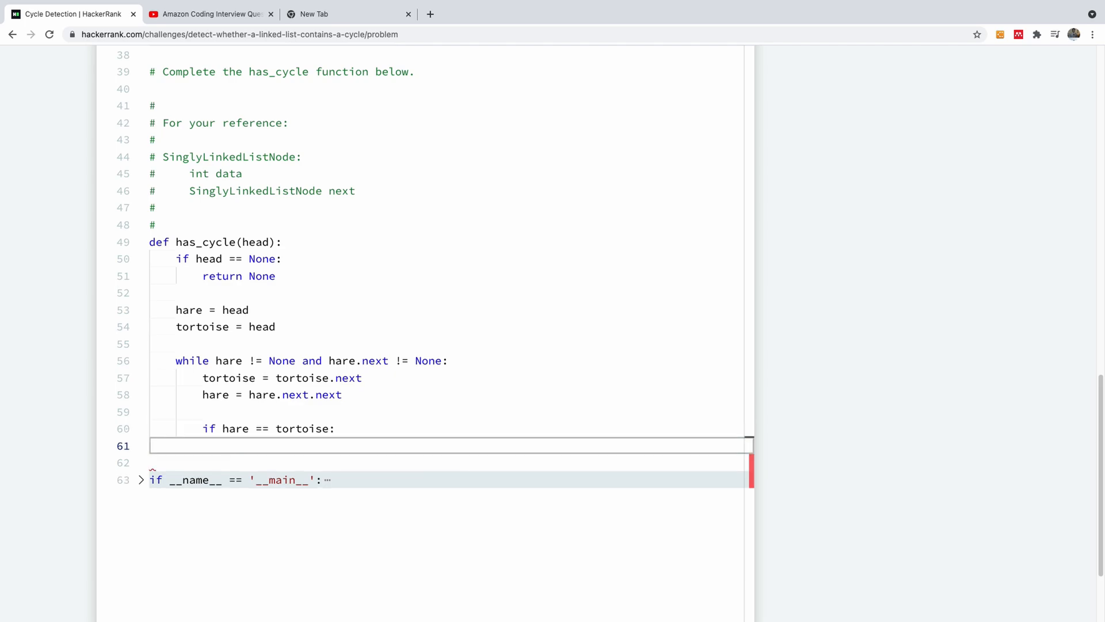
{"action": "type", "text": "rut"}
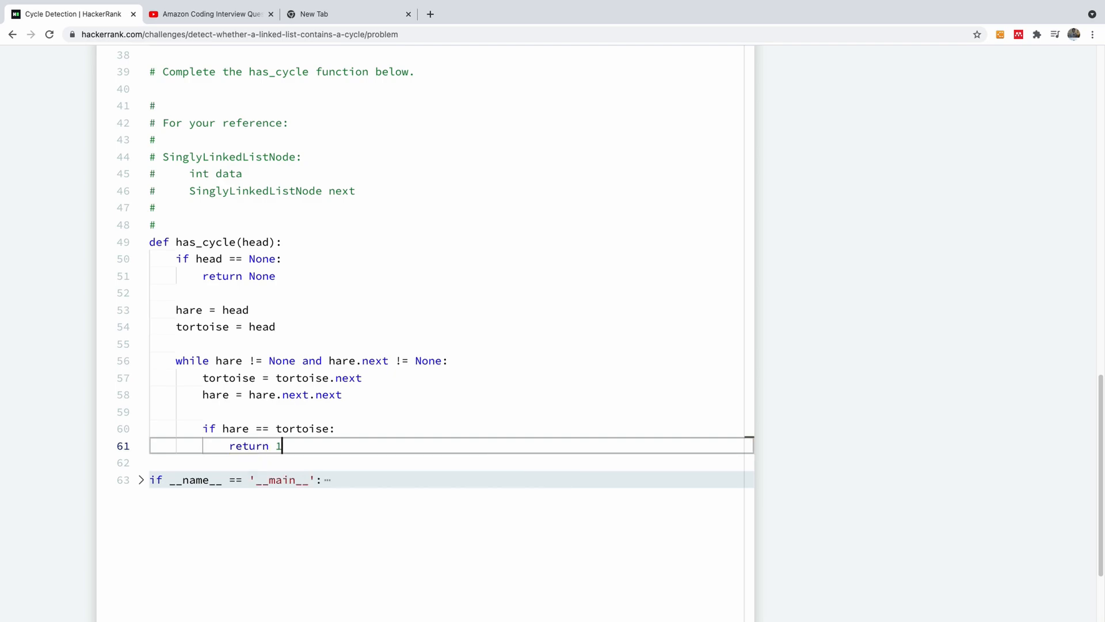
{"action": "key", "text": "Enter"}
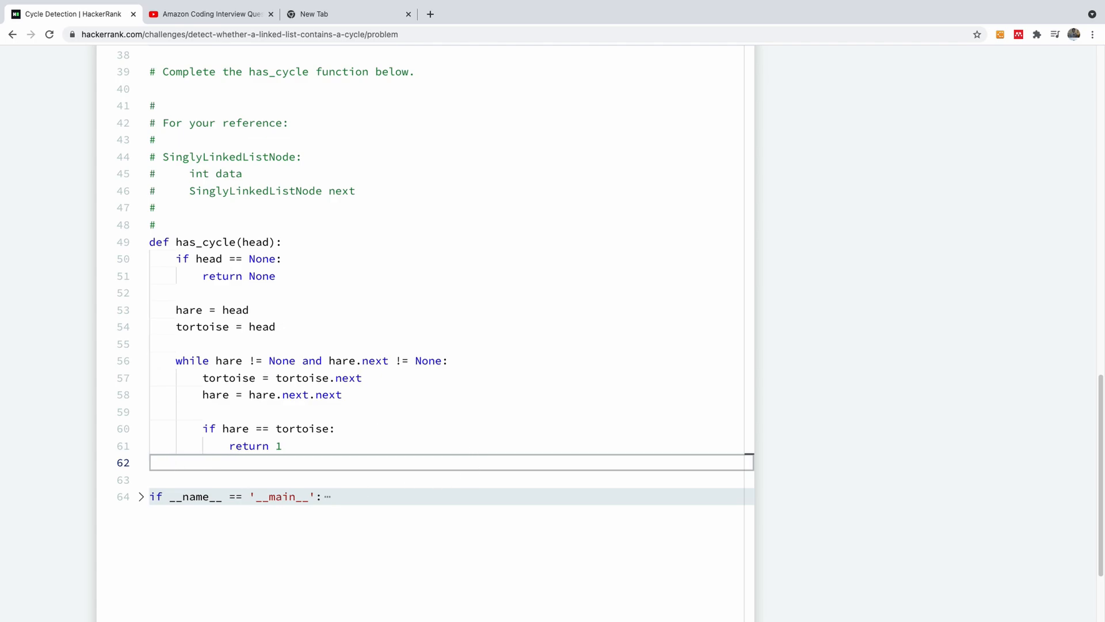
{"action": "type", "text": "return"}
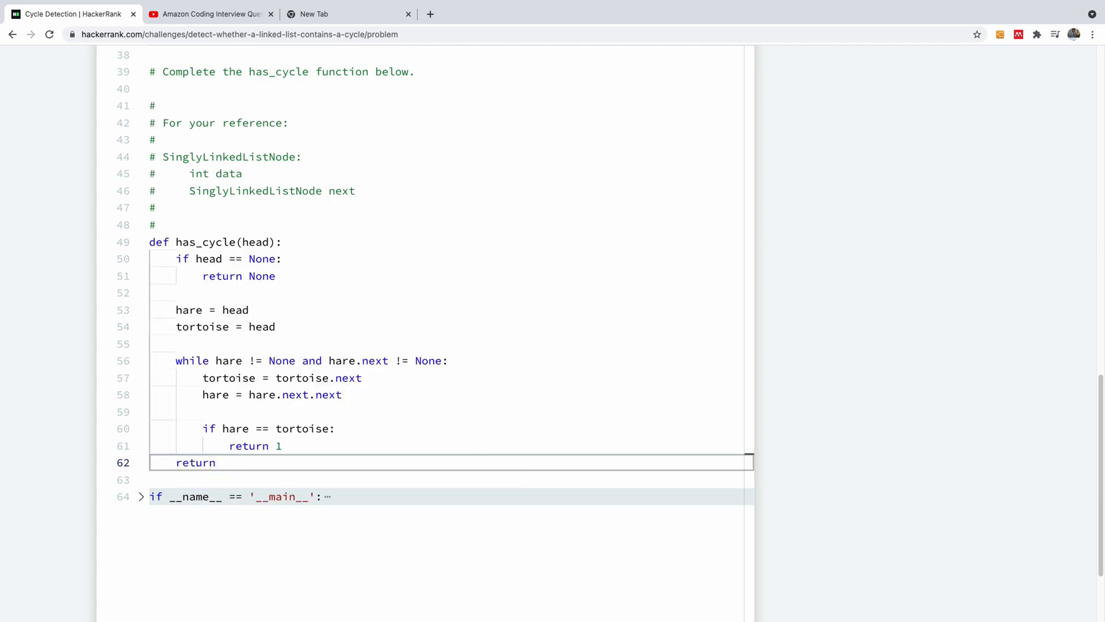
{"action": "type", "text": "0"}
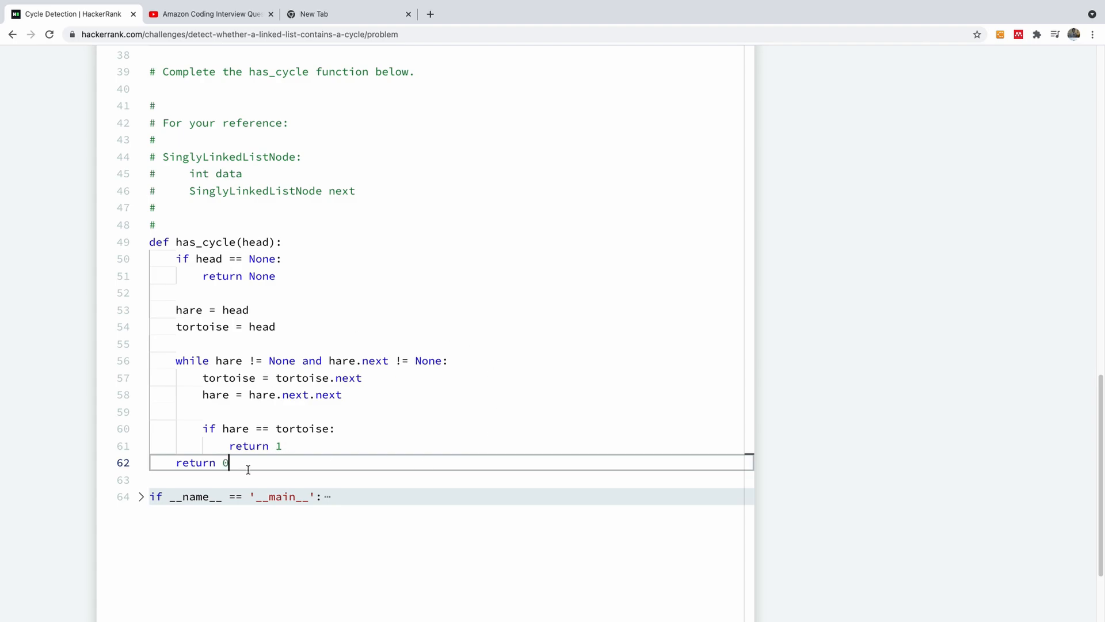
{"action": "mouse_move", "coordinate": [279, 330]}
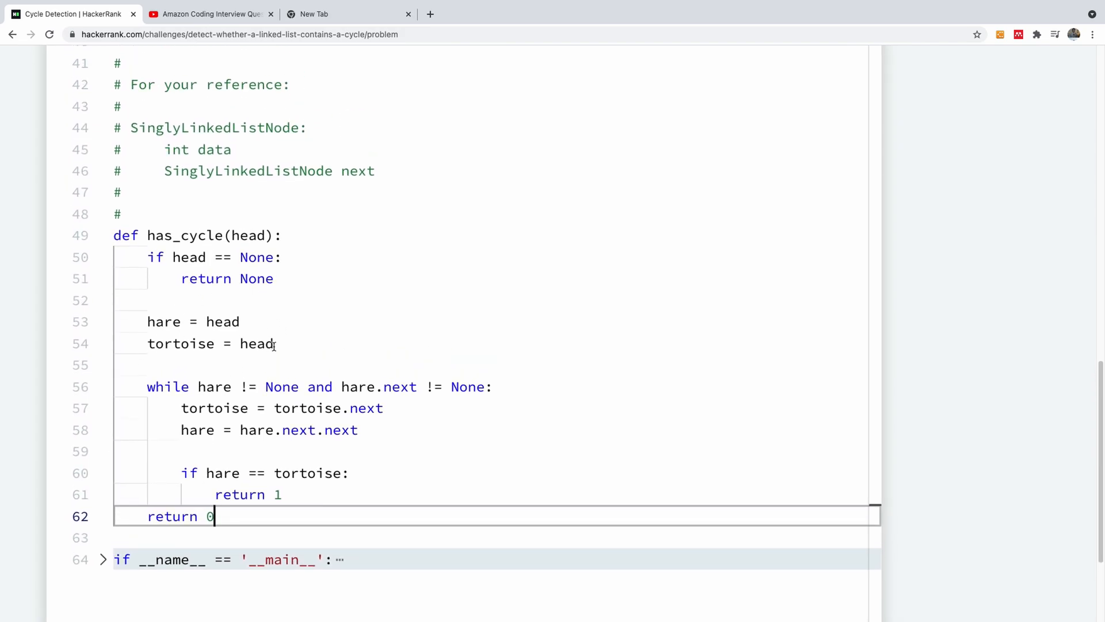
{"action": "left_click_drag", "start_coordinate": [148, 321], "coordinate": [148, 365]}
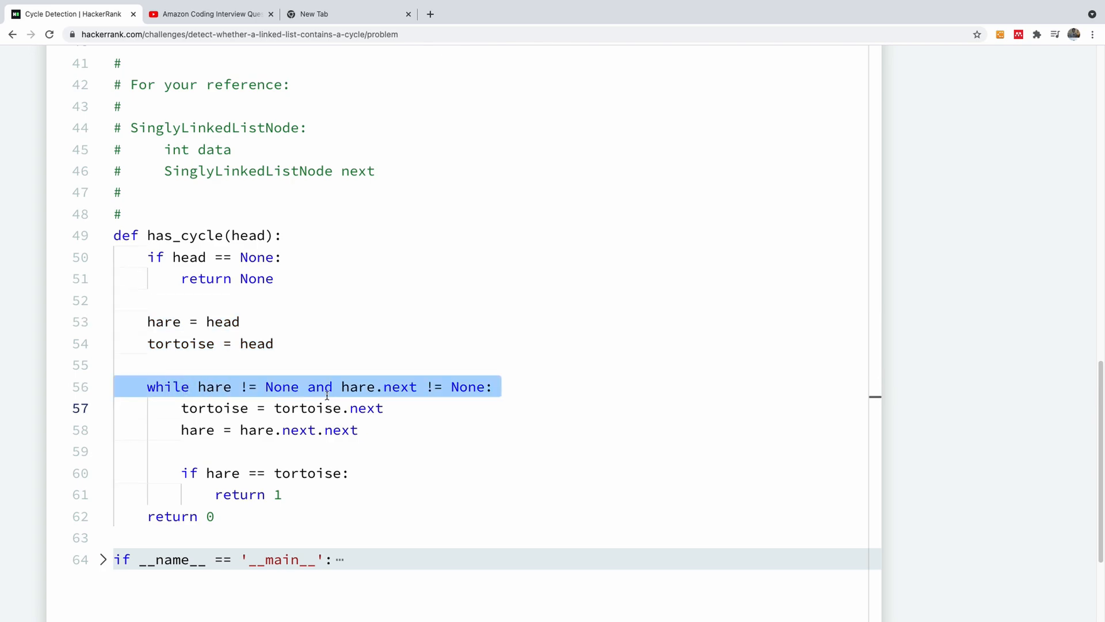
{"action": "mouse_move", "coordinate": [214, 386]}
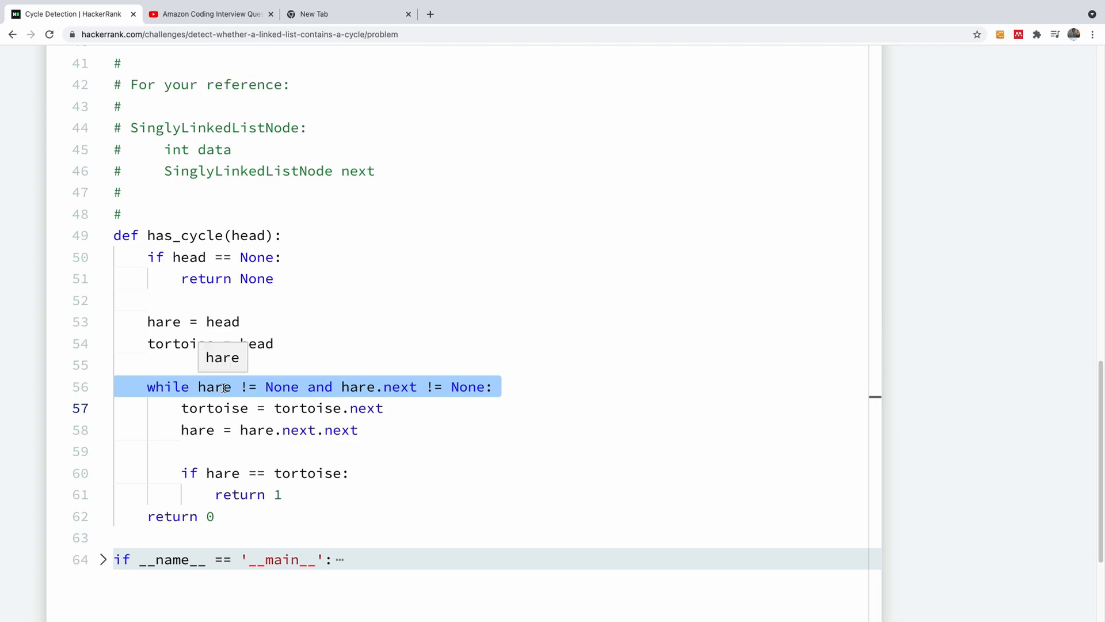
{"action": "mouse_move", "coordinate": [464, 422]}
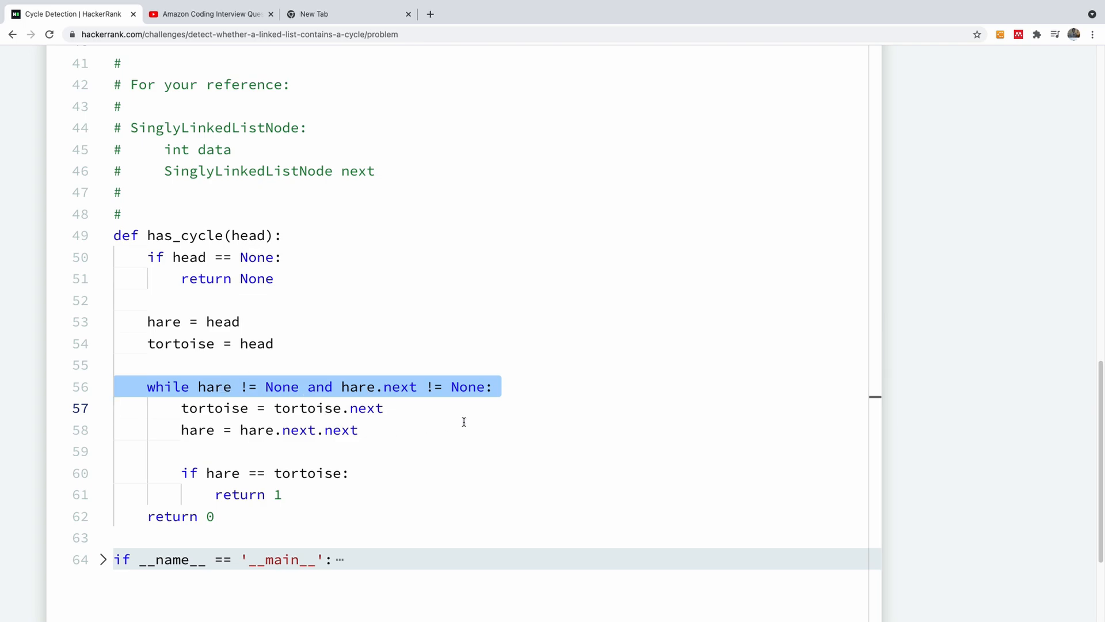
{"action": "mouse_move", "coordinate": [469, 396]}
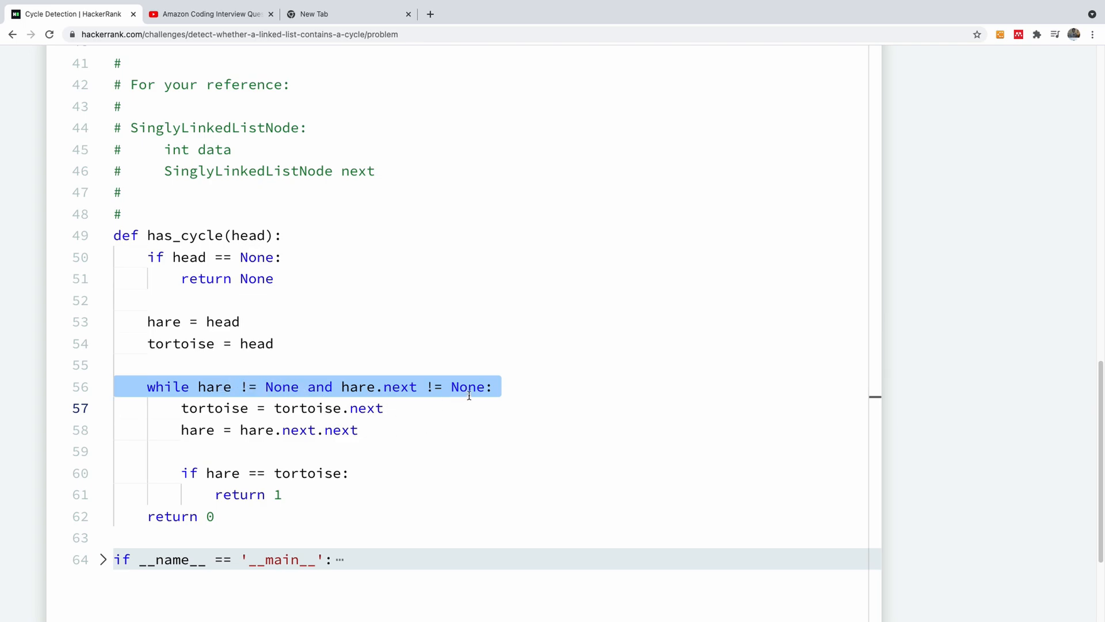
{"action": "mouse_move", "coordinate": [231, 400]}
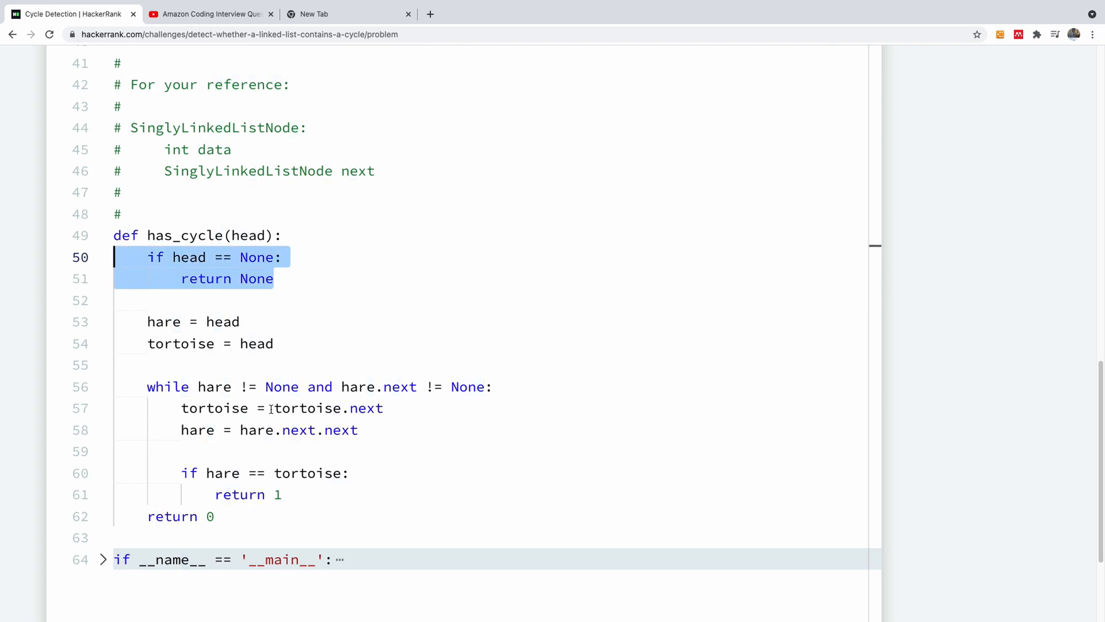
{"action": "mouse_move", "coordinate": [239, 473]}
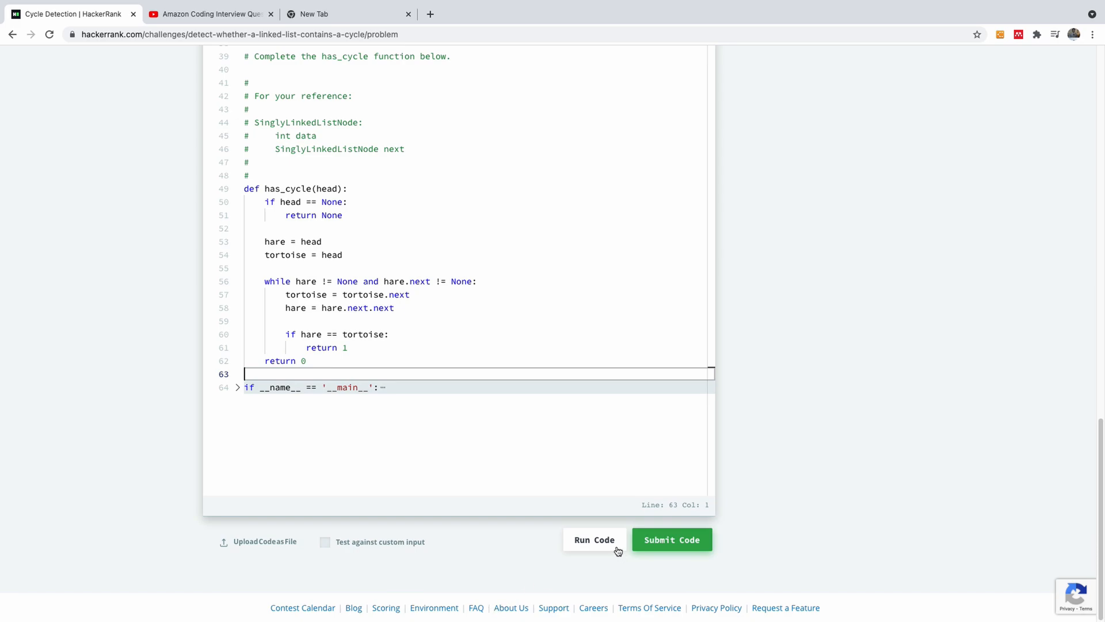
Step: Run the code on the sample tests, both passing with expected output 0
{"action": "left_click", "coordinate": [594, 540]}
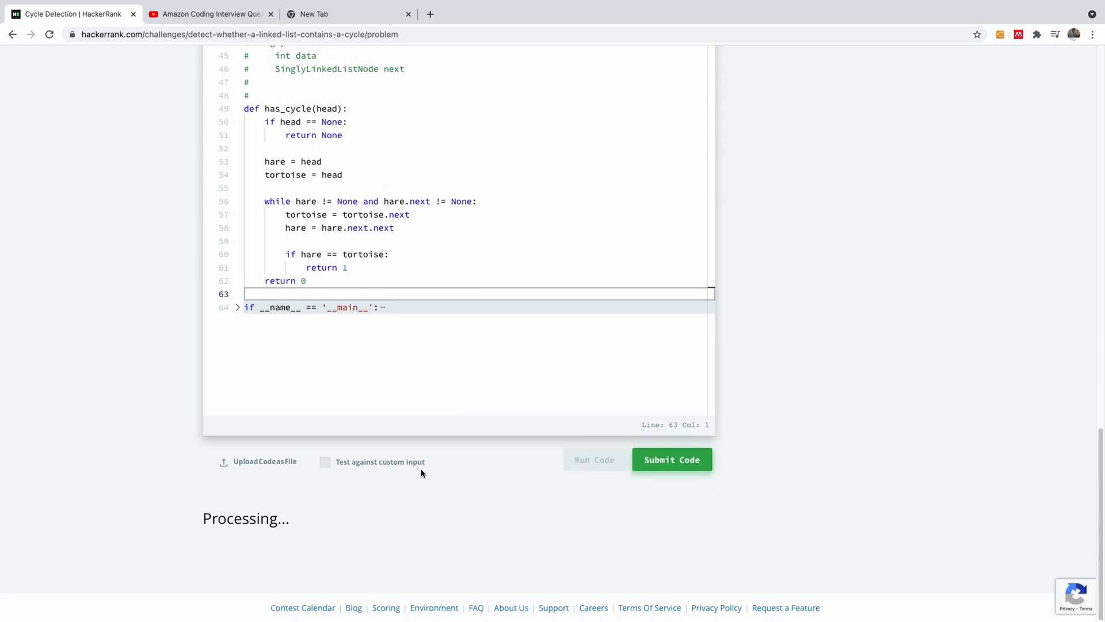
{"action": "left_click", "coordinate": [595, 459]}
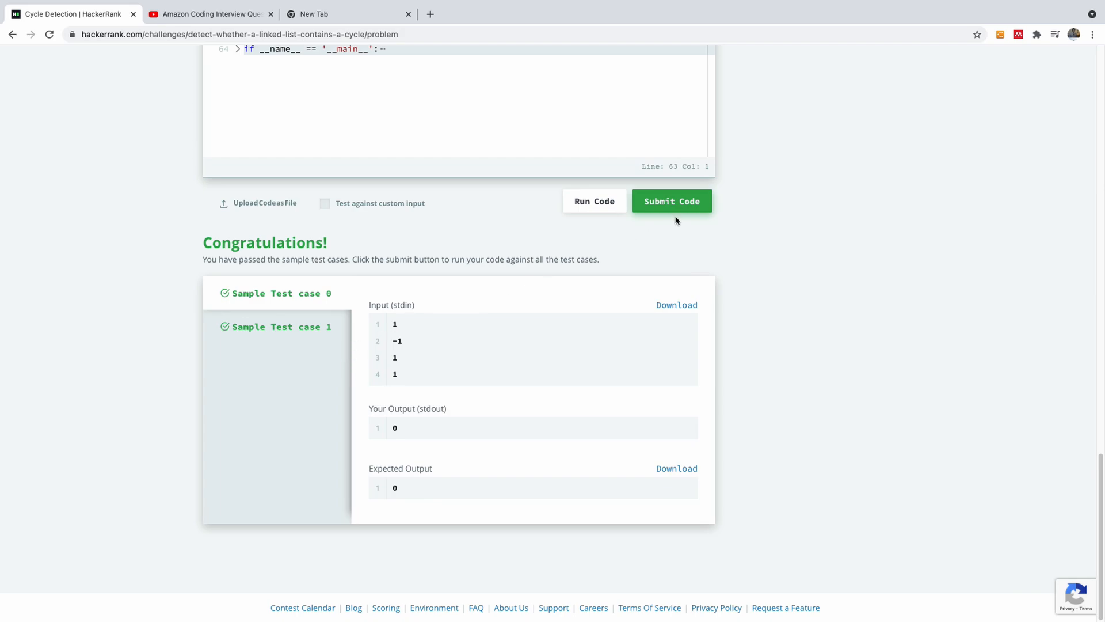
Step: Submit the has_cycle code, passing every test case and earning 5 points
{"action": "left_click", "coordinate": [672, 201]}
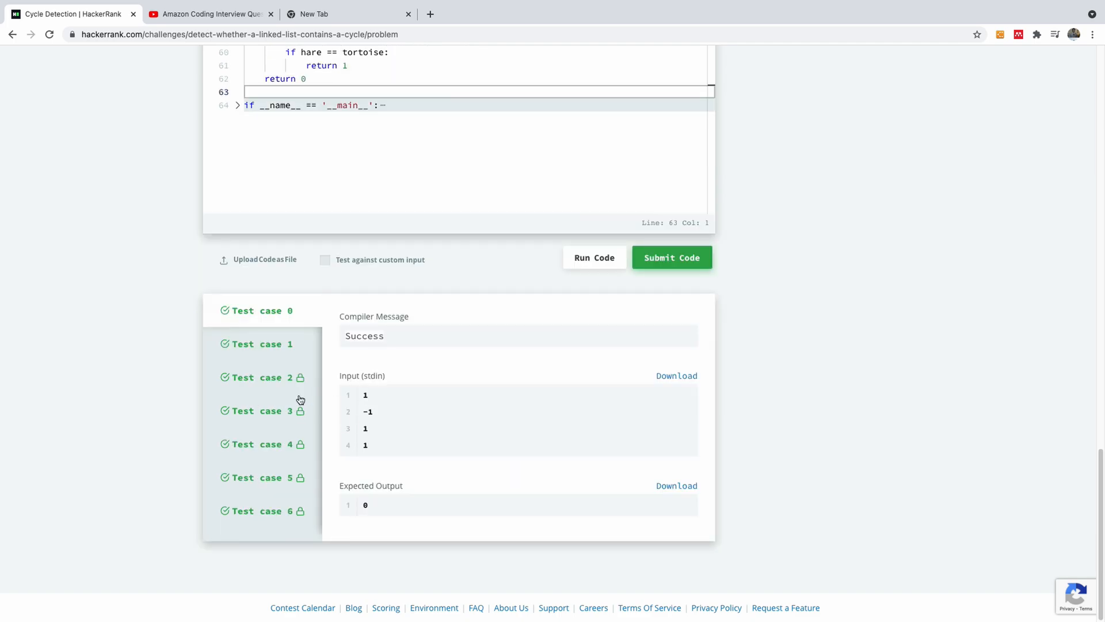
{"action": "left_click", "coordinate": [672, 258]}
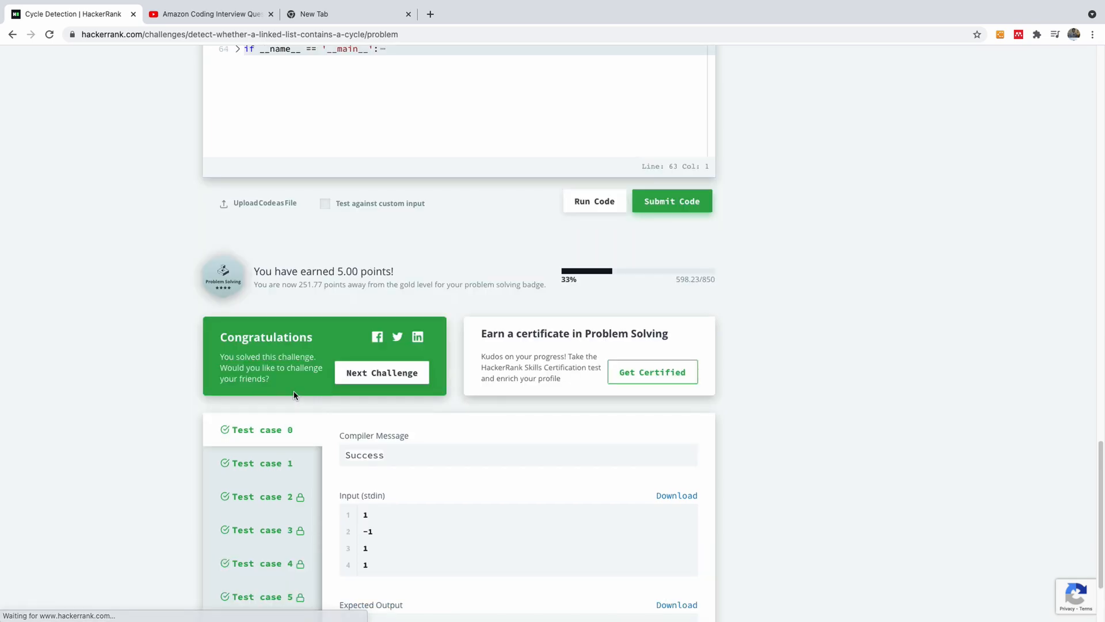
{"action": "mouse_move", "coordinate": [198, 253]}
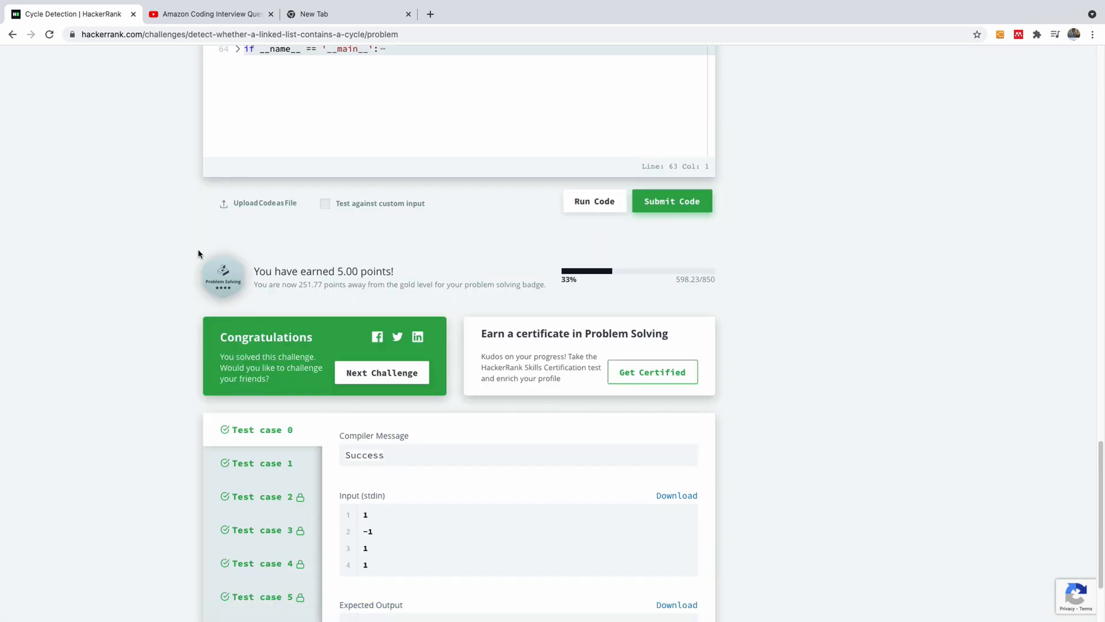